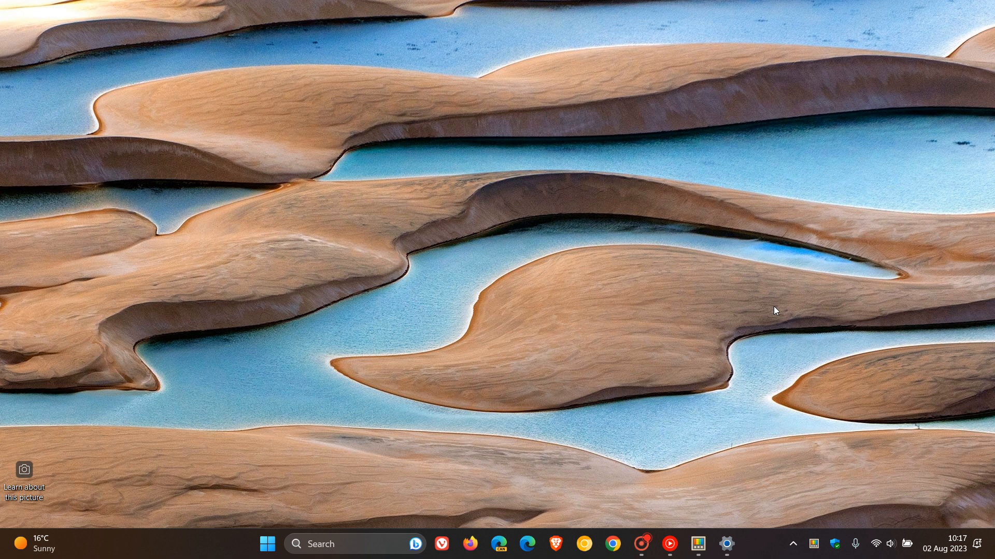
{"action": "mouse_move", "coordinate": [664, 243]}
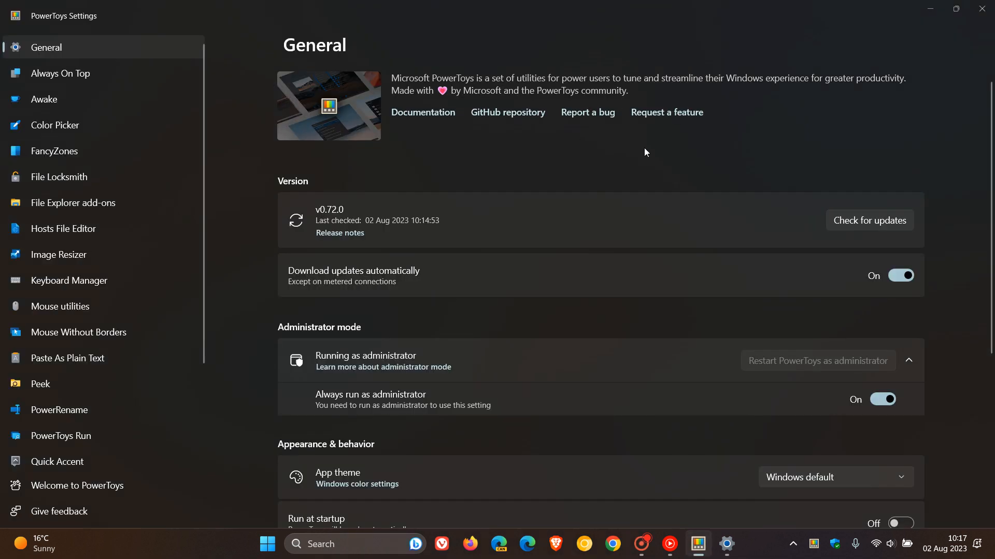
{"action": "mouse_move", "coordinate": [652, 150]}
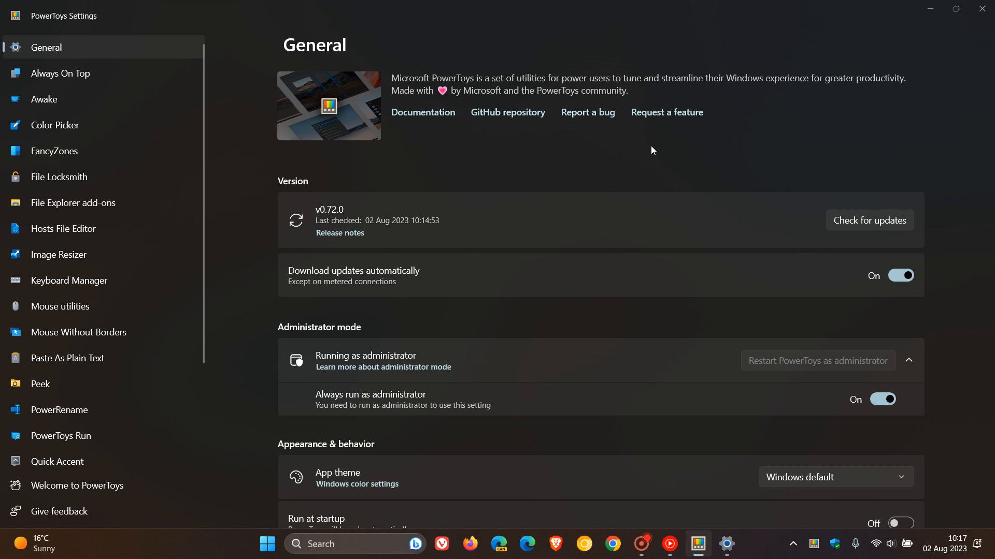
{"action": "mouse_move", "coordinate": [689, 157]}
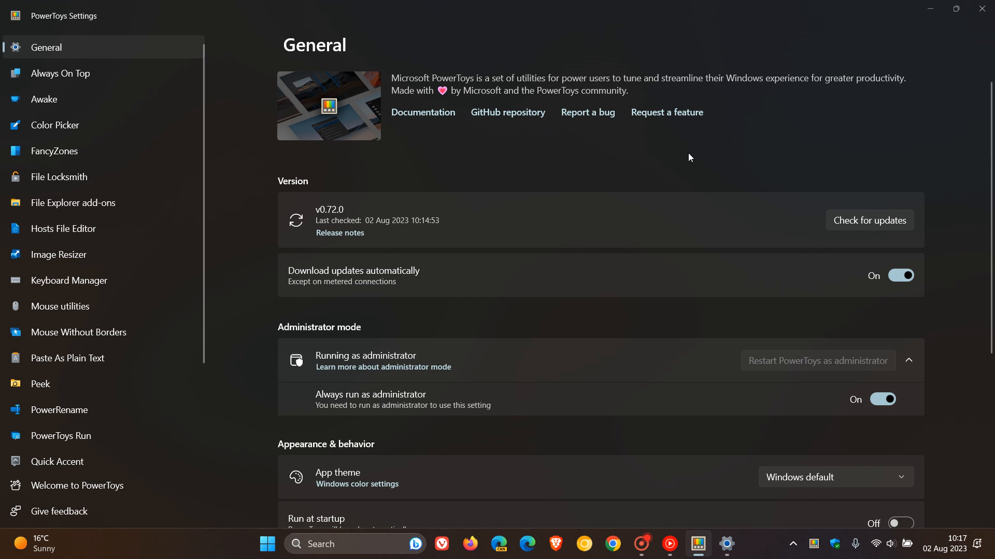
{"action": "mouse_move", "coordinate": [836, 170]}
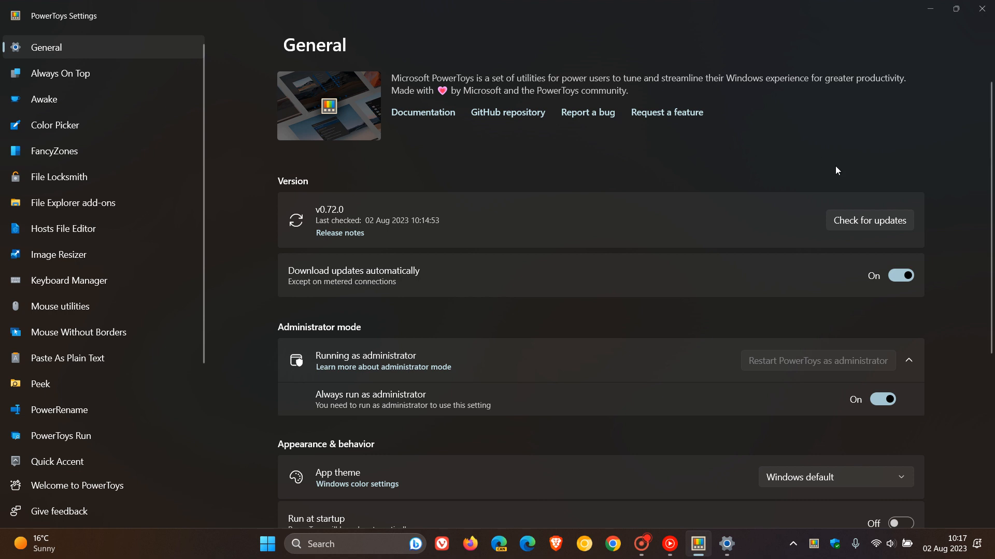
Step: Check for updates and confirm version 0.72.0 is up to date
{"action": "left_click", "coordinate": [867, 220]}
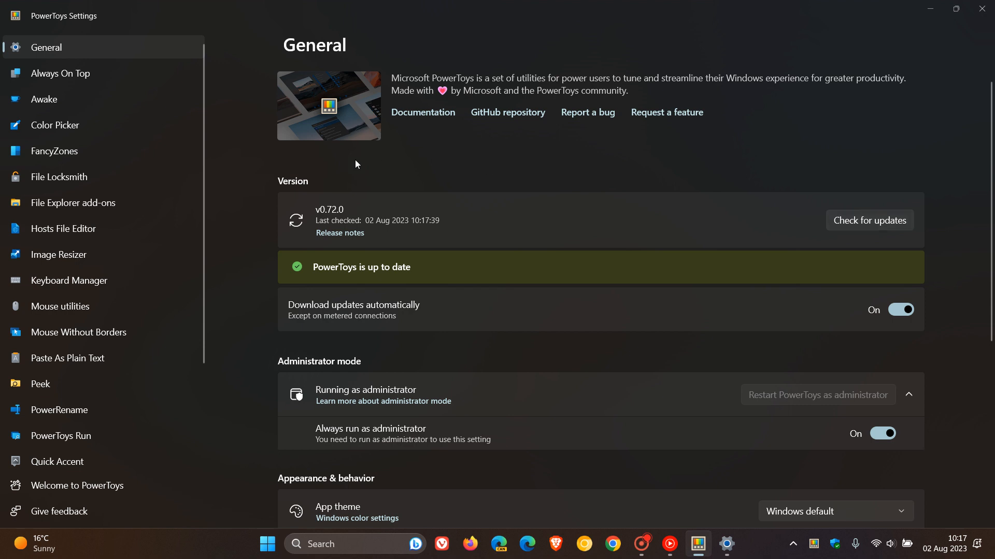
{"action": "mouse_move", "coordinate": [331, 188]}
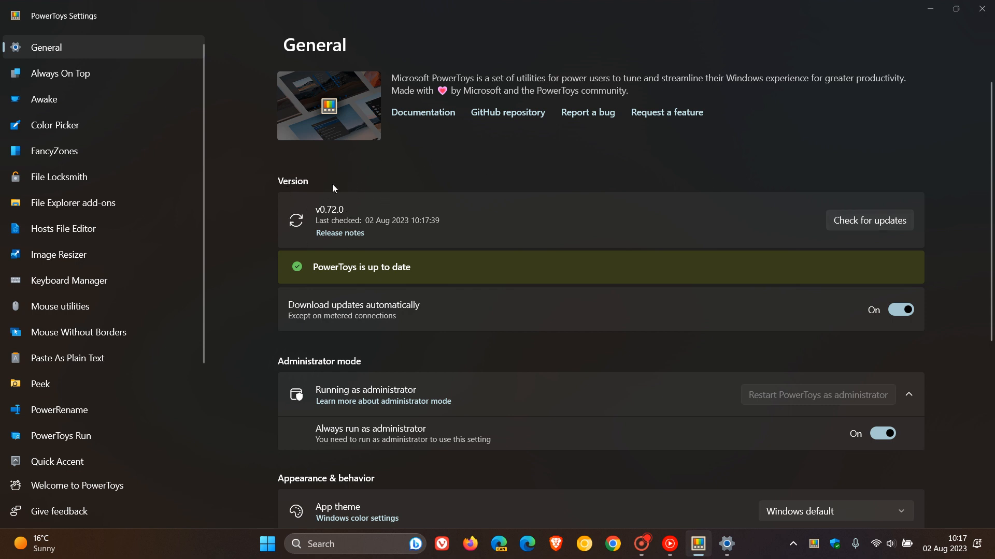
{"action": "mouse_move", "coordinate": [752, 181]}
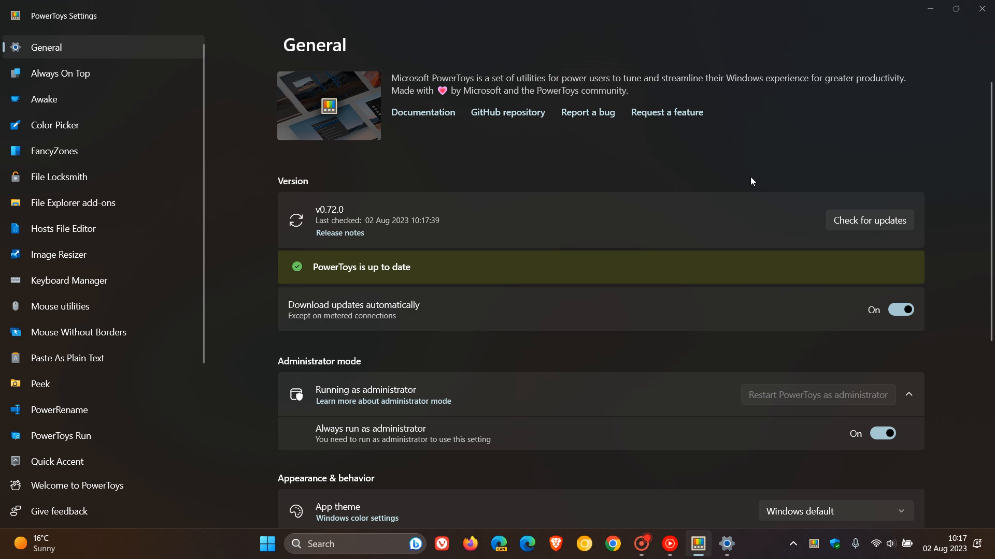
{"action": "mouse_move", "coordinate": [766, 144]}
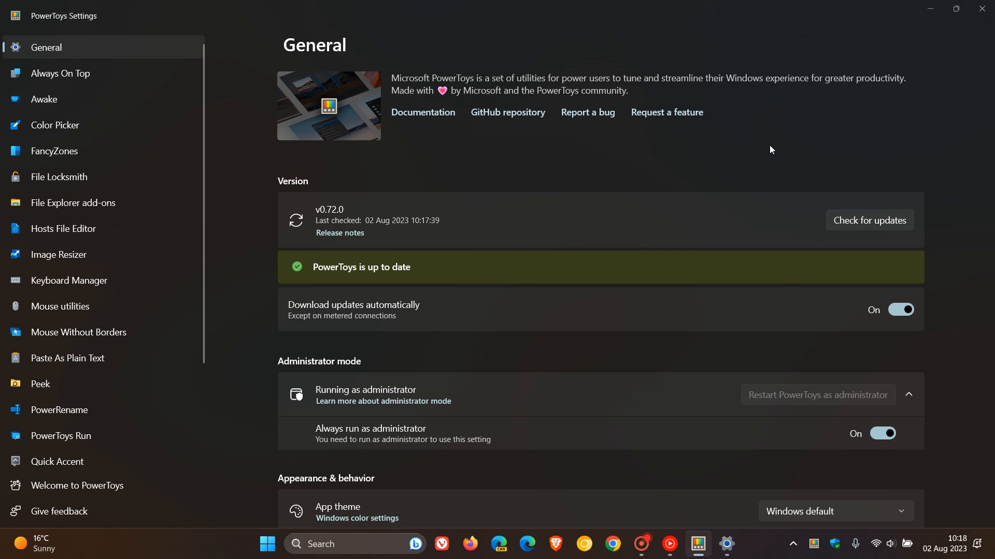
{"action": "mouse_move", "coordinate": [806, 149]}
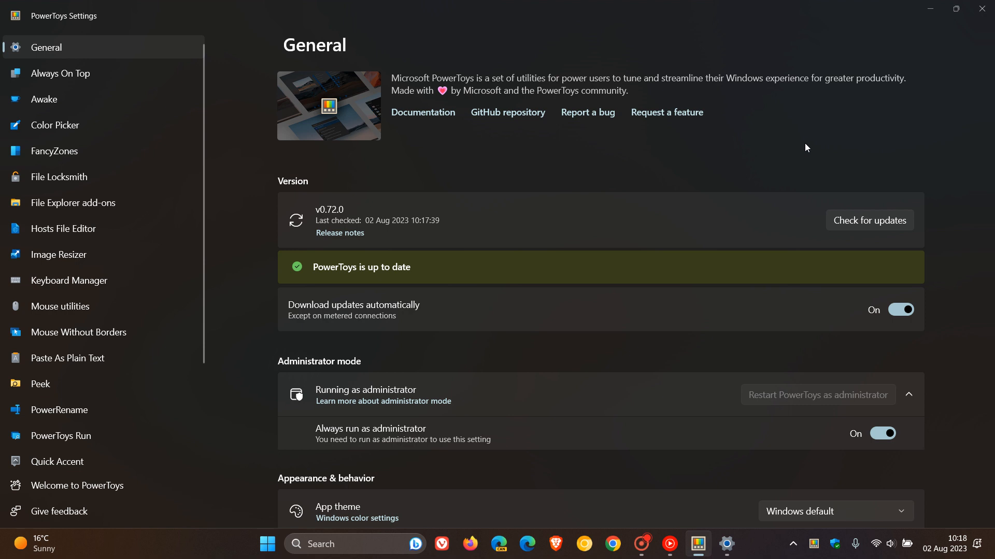
{"action": "mouse_move", "coordinate": [652, 186]}
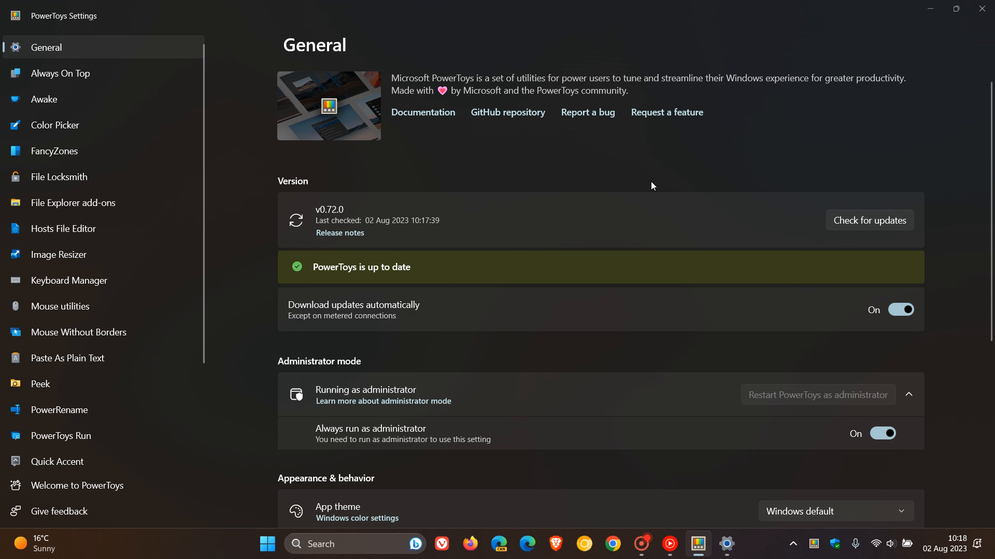
{"action": "mouse_move", "coordinate": [732, 465]}
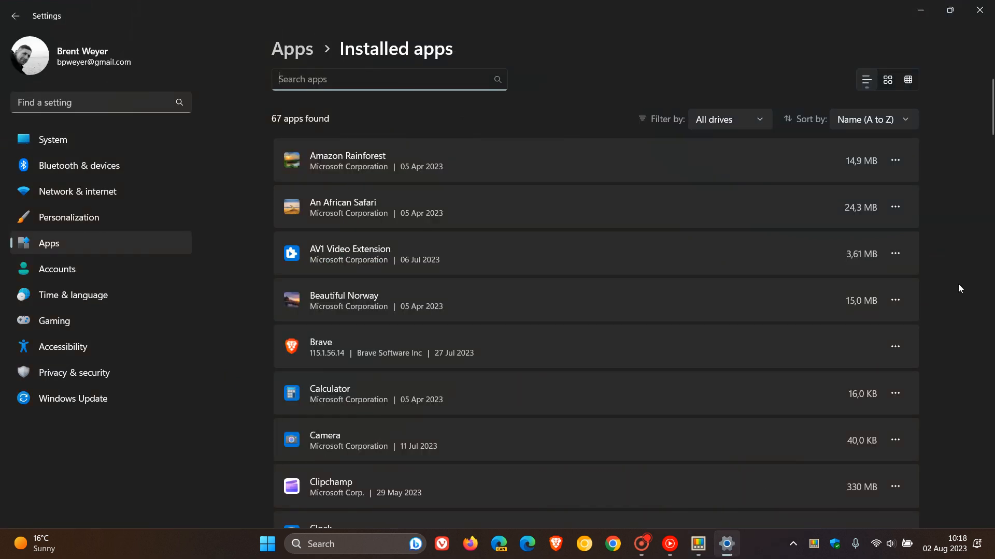
Step: Scroll the Installed apps list down to PowerToys (Preview) x64 version 0.72.0
{"action": "scroll", "scroll_direction": "down", "scroll_amount": 3}
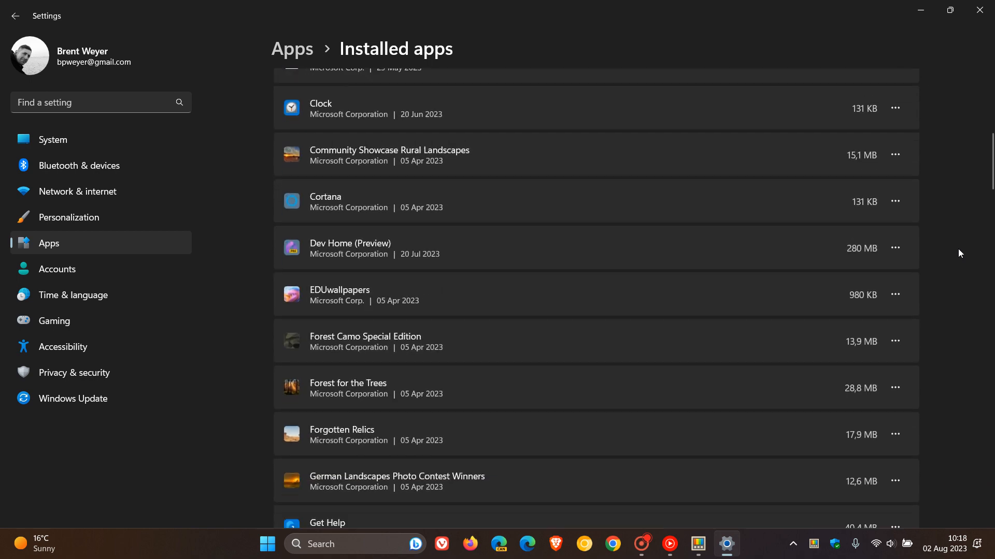
{"action": "scroll", "scroll_direction": "down", "scroll_amount": 3}
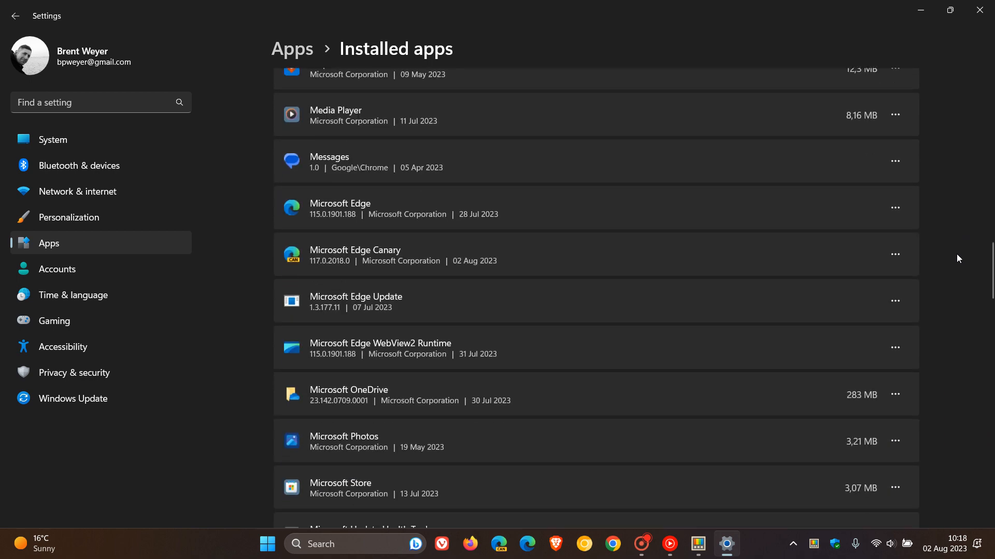
{"action": "scroll", "scroll_direction": "down", "scroll_amount": 3}
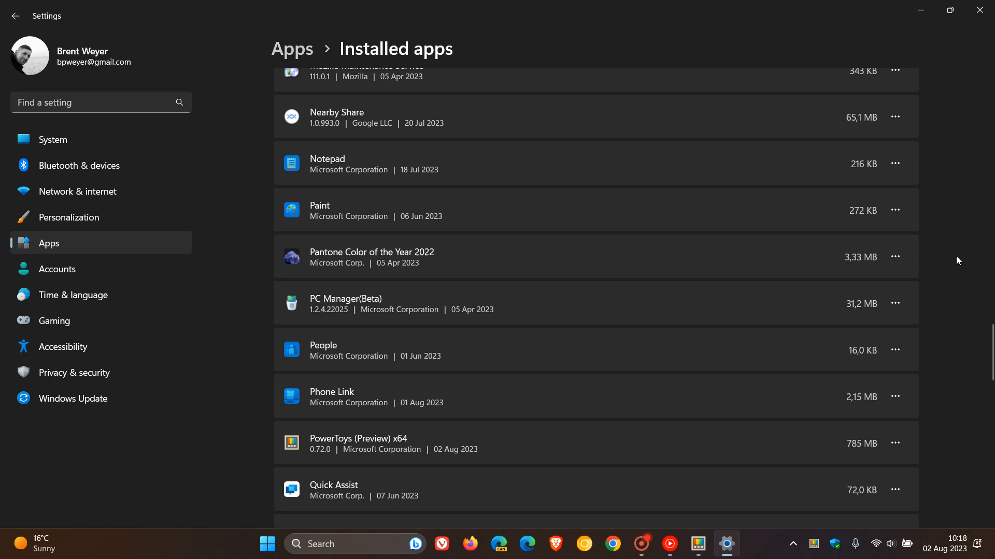
{"action": "scroll", "scroll_direction": "down", "scroll_amount": 3}
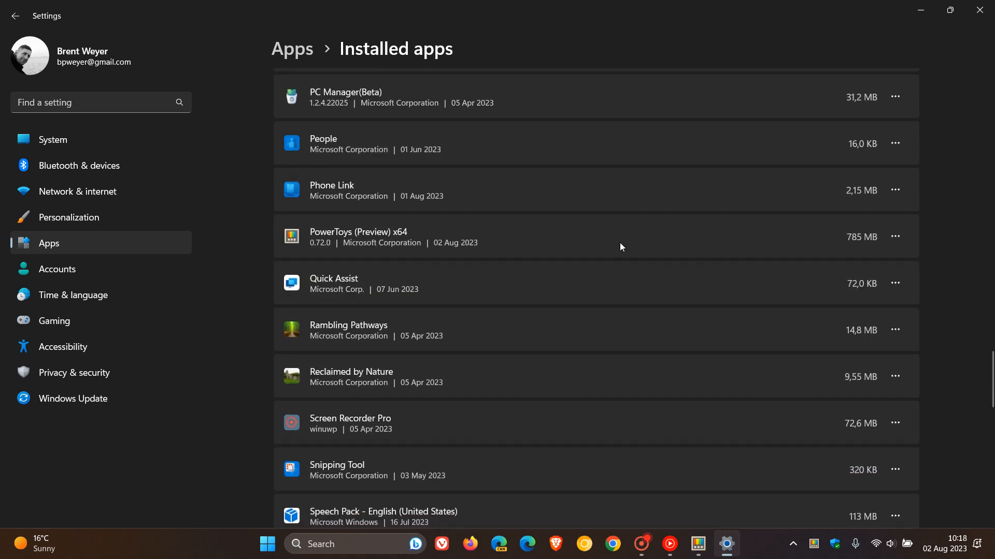
{"action": "mouse_move", "coordinate": [842, 239]}
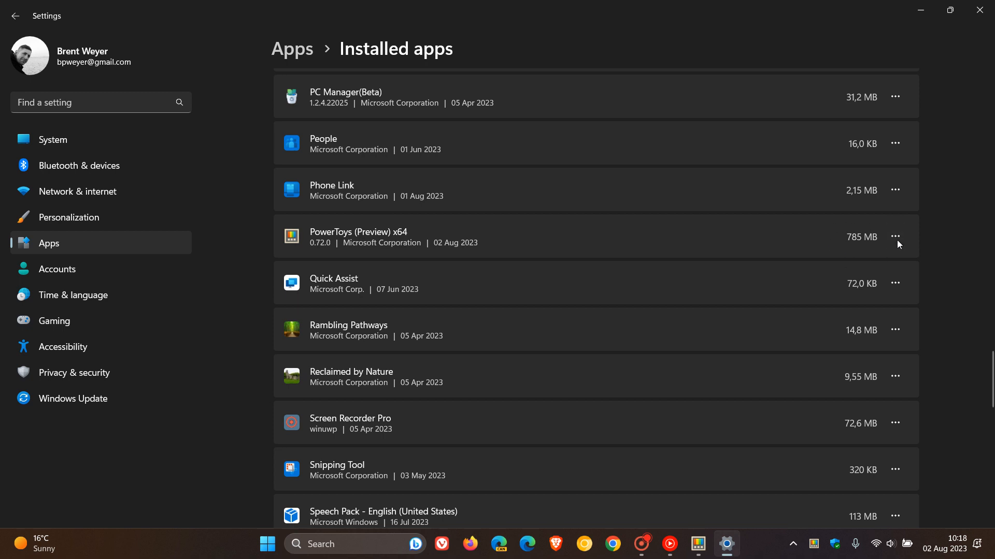
{"action": "mouse_move", "coordinate": [881, 242]}
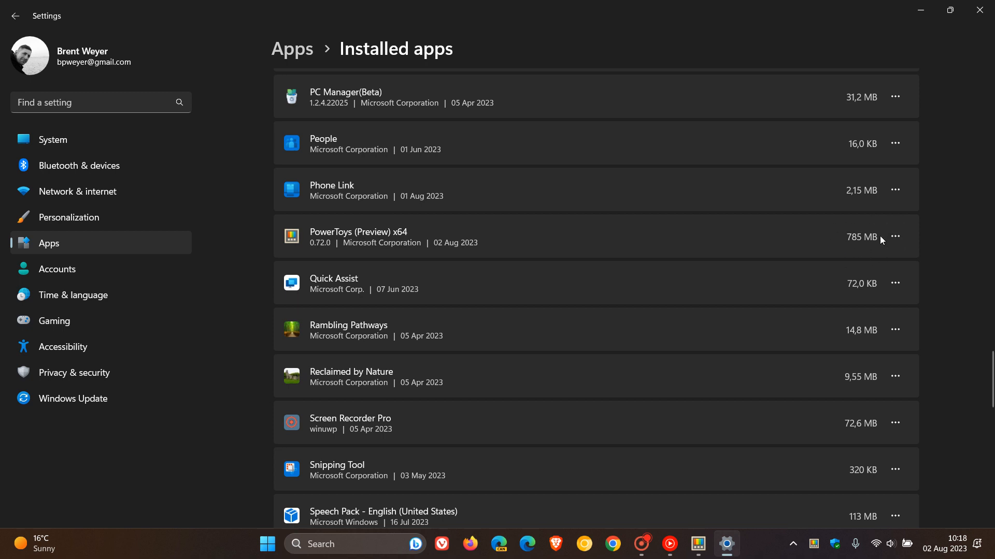
{"action": "mouse_move", "coordinate": [858, 234]}
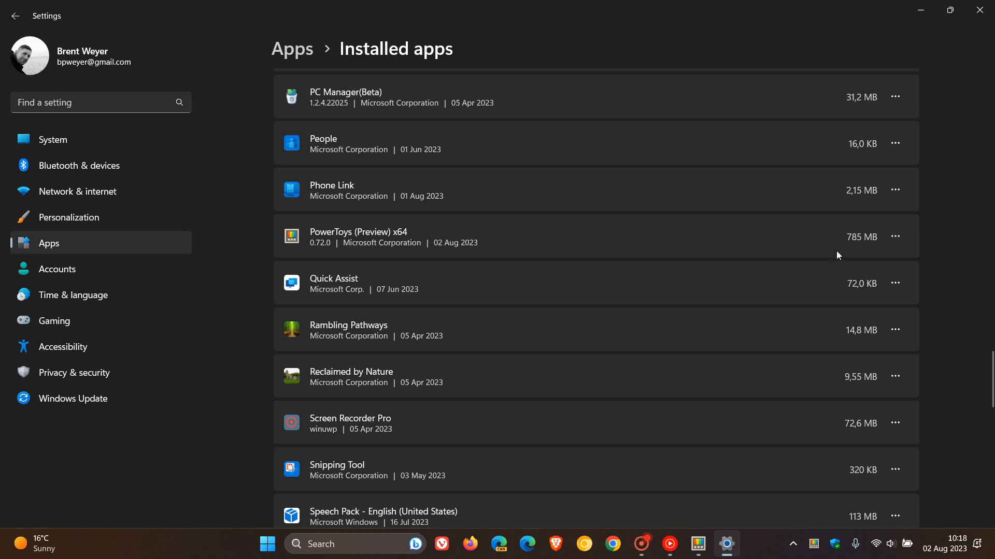
{"action": "mouse_move", "coordinate": [891, 257]}
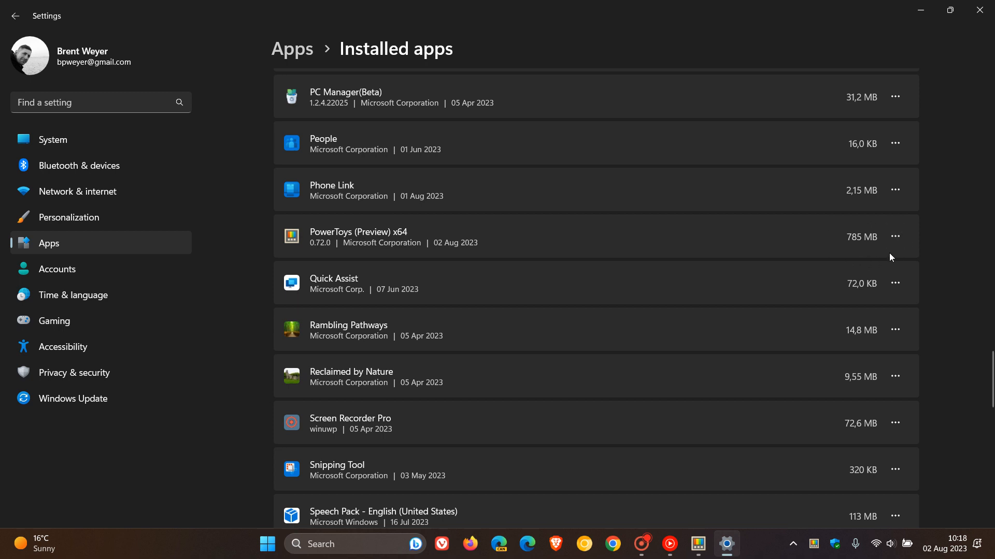
{"action": "mouse_move", "coordinate": [919, 11]}
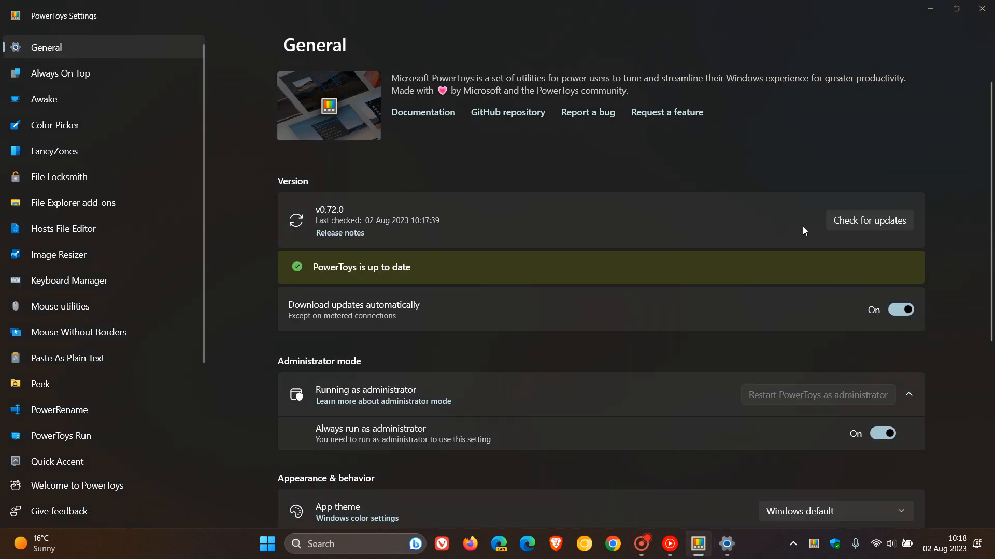
{"action": "mouse_move", "coordinate": [707, 176]}
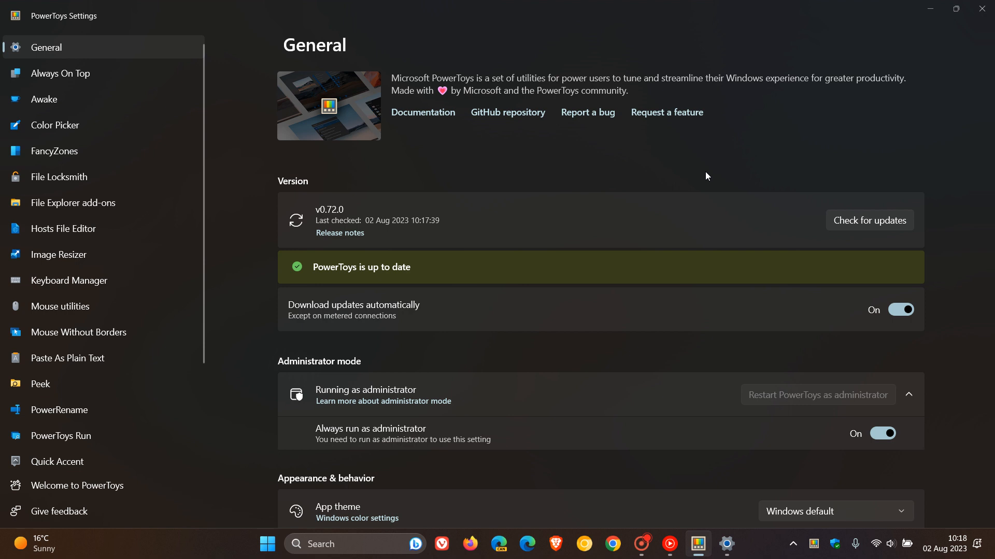
{"action": "mouse_move", "coordinate": [98, 443]}
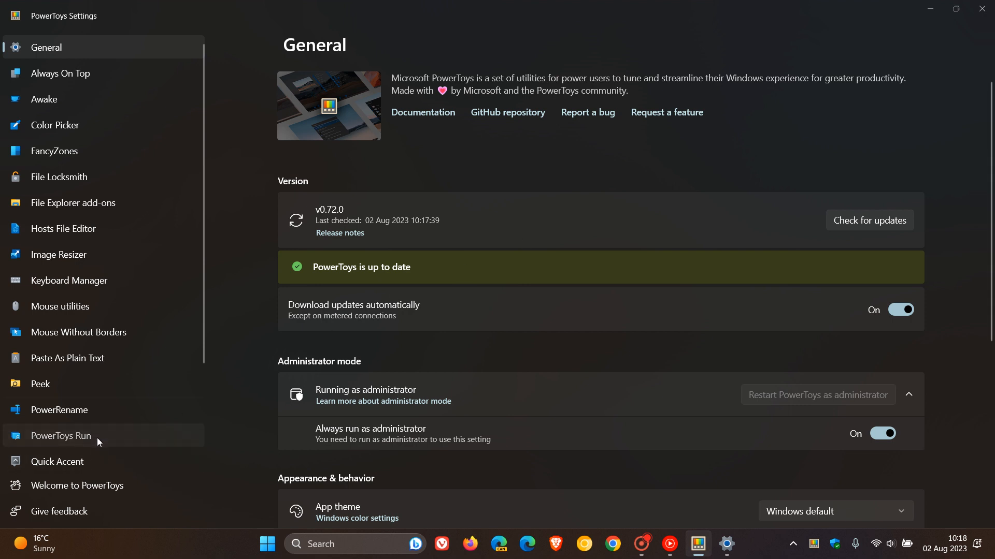
Step: Go to the PowerToys Run page with input smoothing and plugin wait times
{"action": "left_click", "coordinate": [60, 436]}
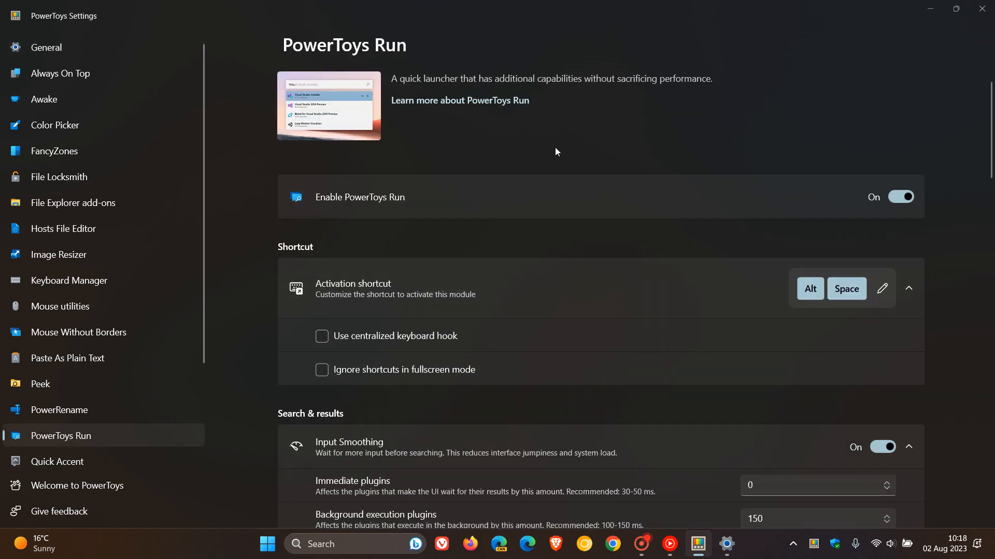
{"action": "mouse_move", "coordinate": [628, 135]}
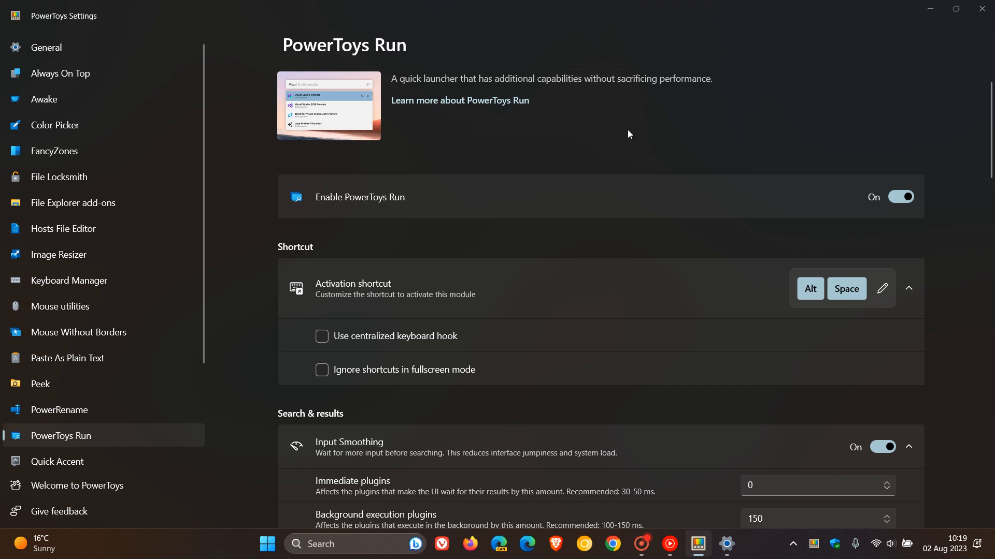
{"action": "mouse_move", "coordinate": [632, 141]}
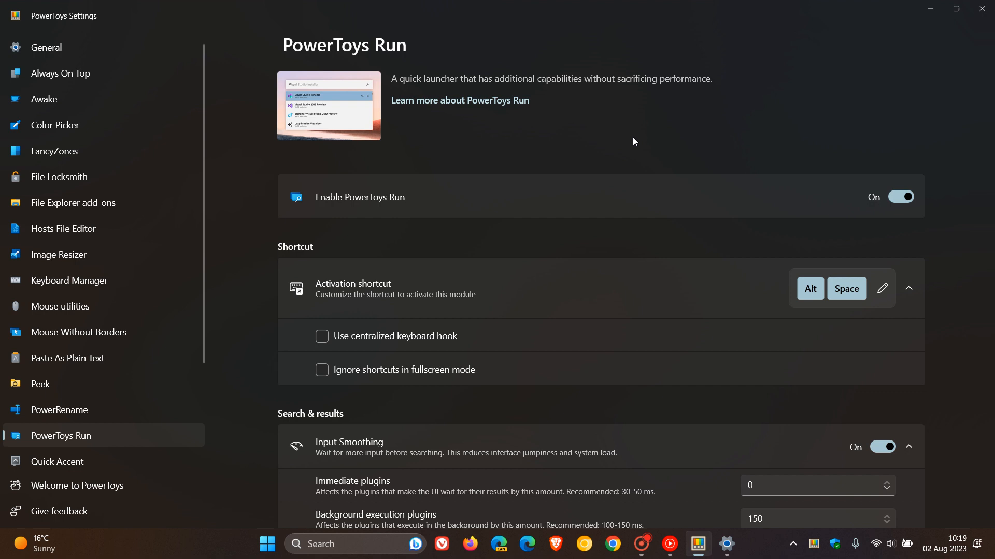
{"action": "mouse_move", "coordinate": [679, 110]}
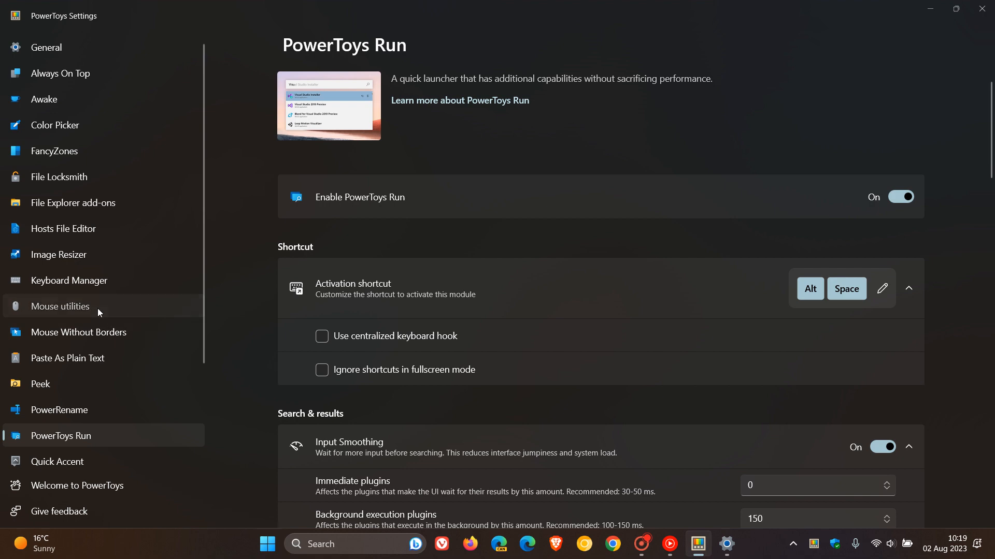
Step: Show Mouse Highlighter (Win+Shift+H) on the Mouse utilities page and demo the yellow click highlight
{"action": "left_click", "coordinate": [63, 306]}
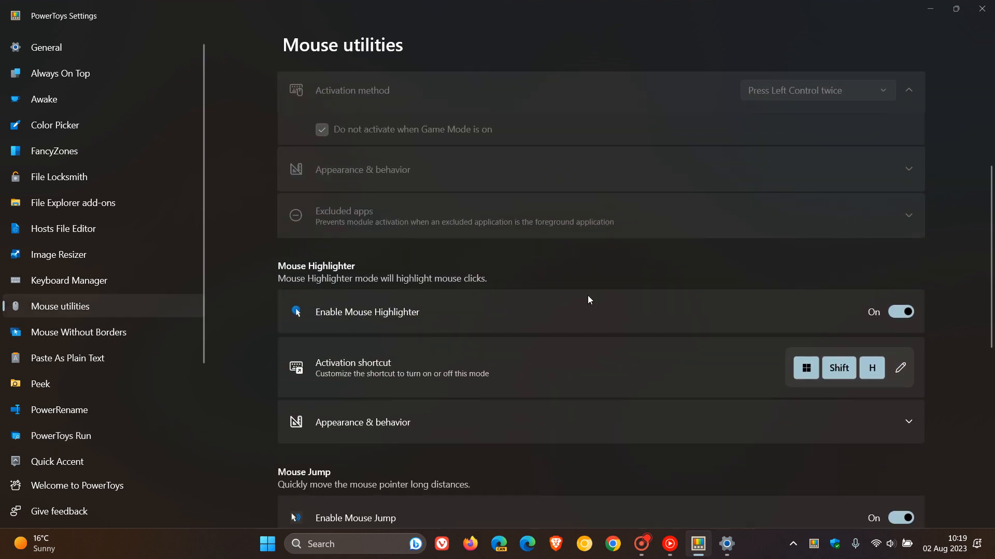
{"action": "mouse_move", "coordinate": [671, 303]}
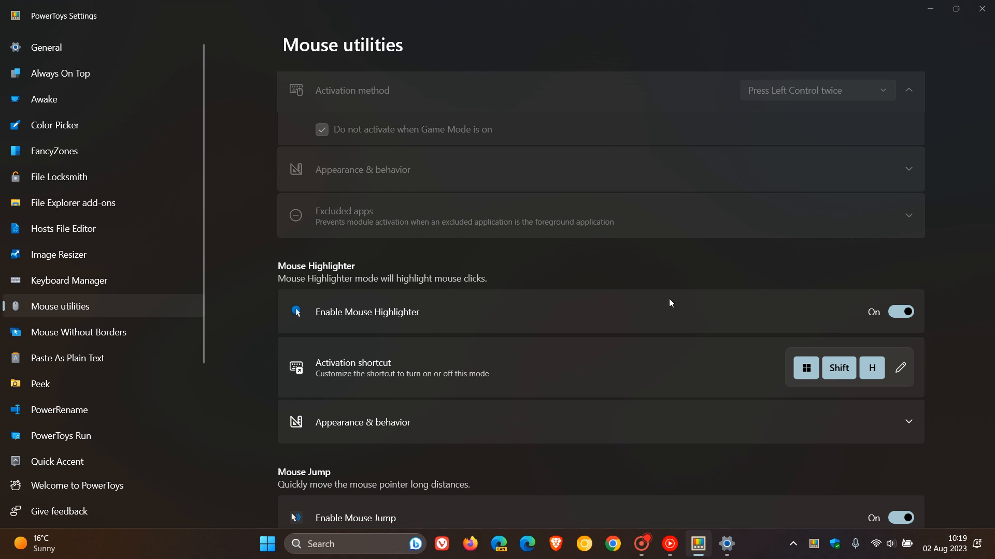
{"action": "mouse_move", "coordinate": [868, 307]}
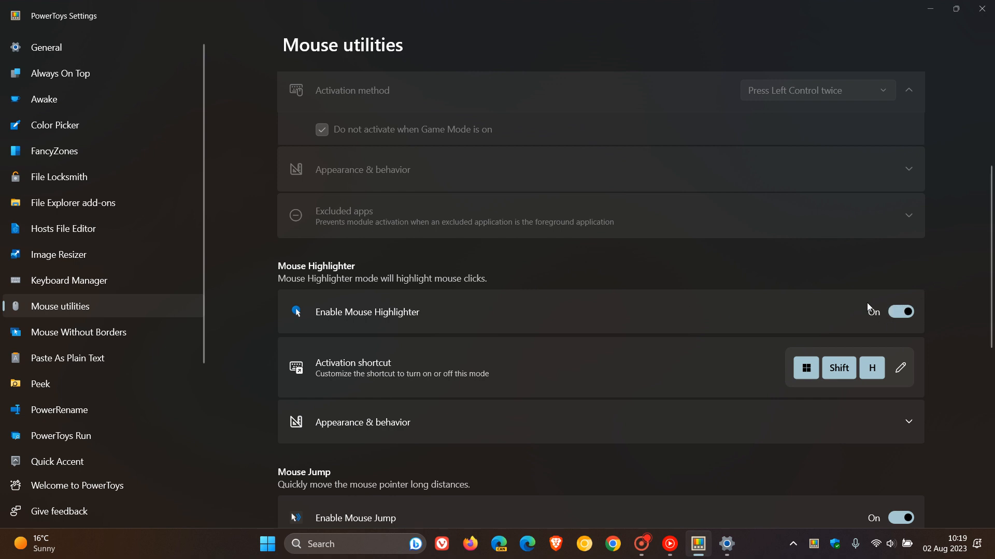
{"action": "mouse_move", "coordinate": [701, 322]}
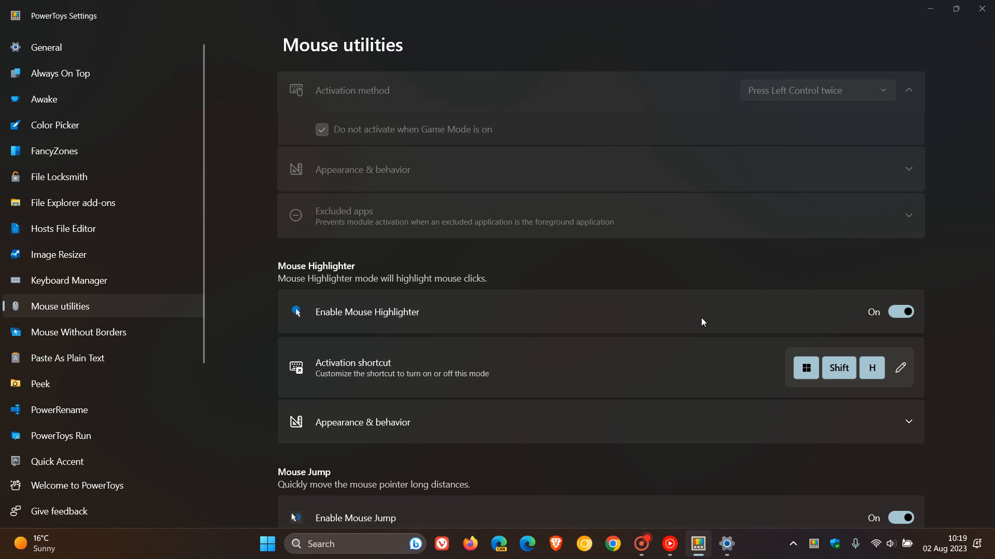
{"action": "left_click", "coordinate": [701, 318]}
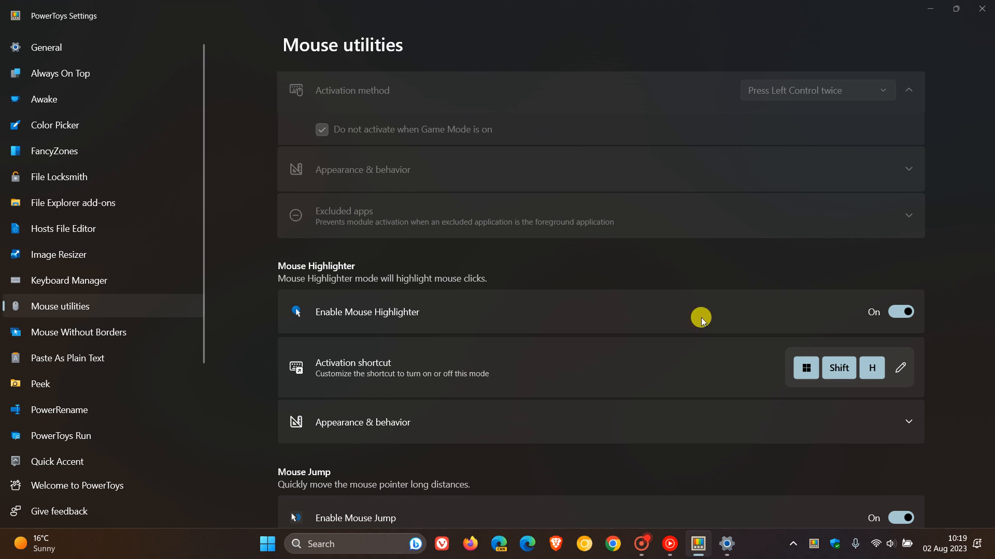
{"action": "mouse_move", "coordinate": [663, 310]}
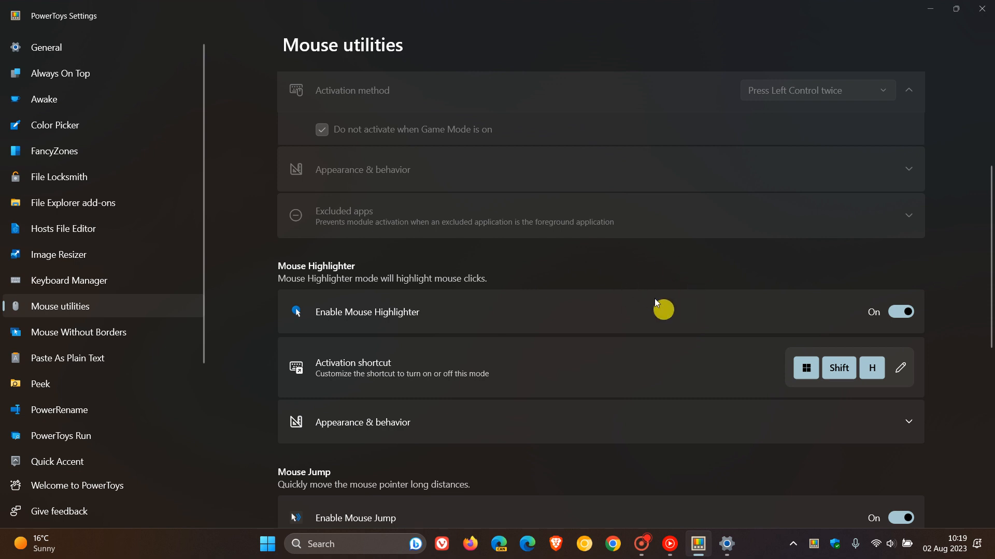
{"action": "mouse_move", "coordinate": [607, 286]}
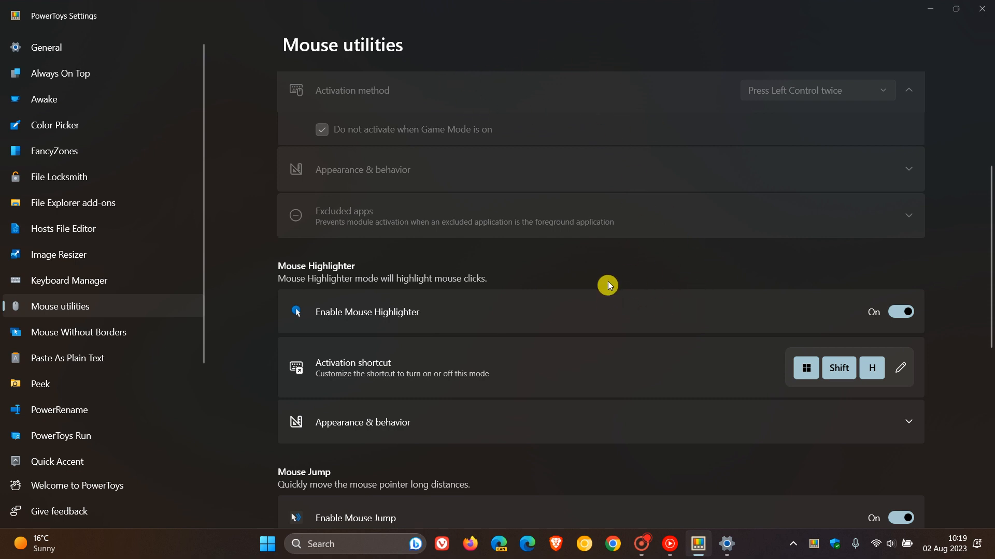
{"action": "mouse_move", "coordinate": [573, 88]}
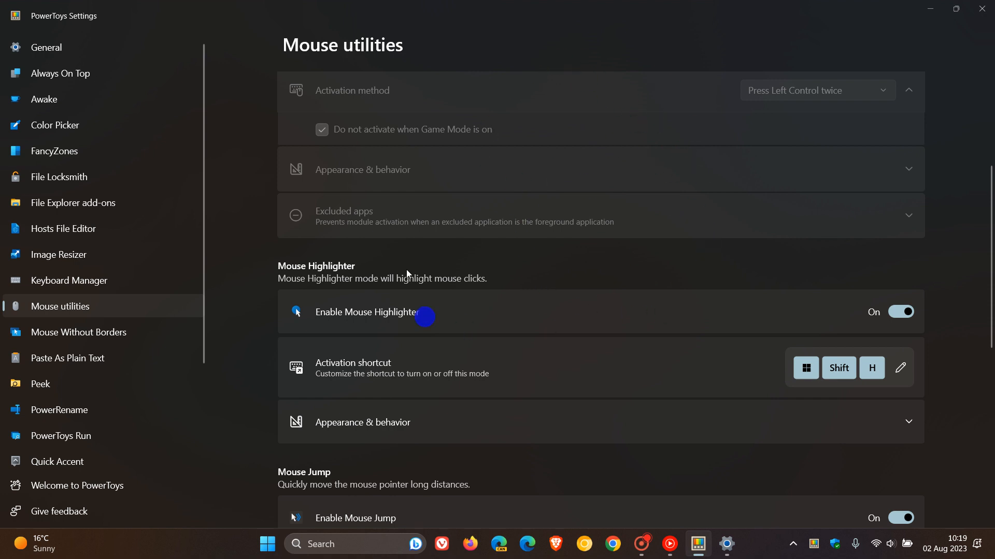
{"action": "mouse_move", "coordinate": [639, 267]}
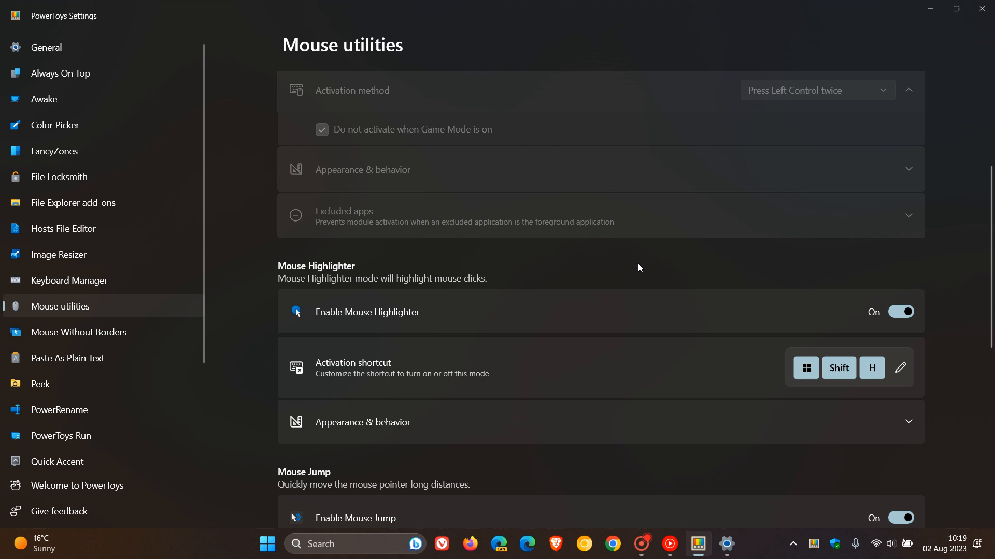
Step: Scroll to Mouse Highlighter's appearance options: yellow and blue colours, radius 20
{"action": "scroll", "scroll_direction": "down", "scroll_amount": 3}
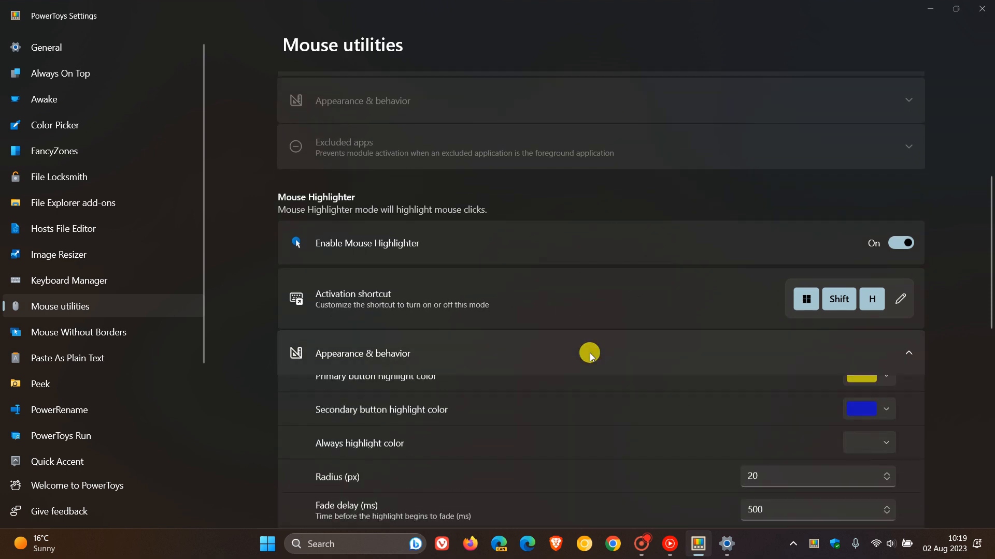
{"action": "scroll", "scroll_direction": "down", "scroll_amount": 3}
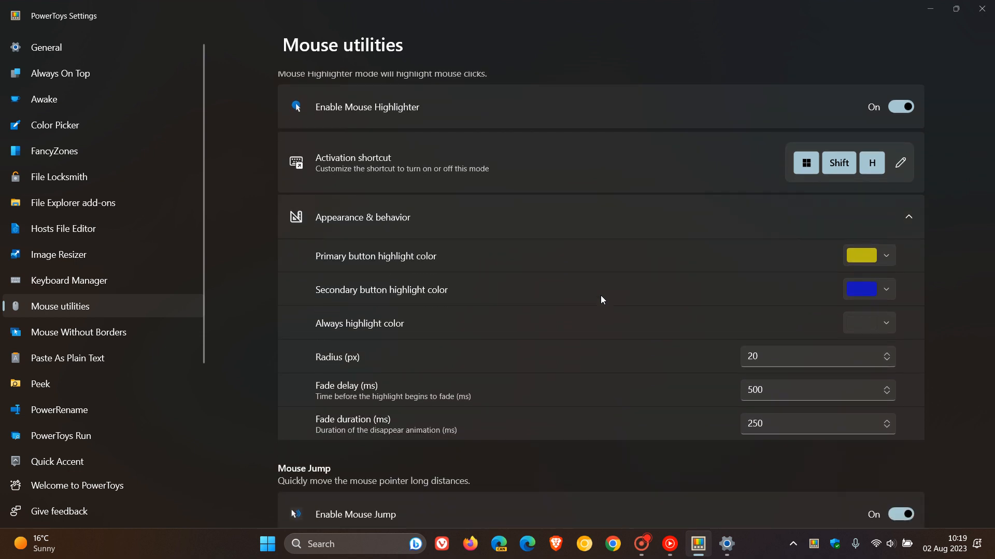
{"action": "mouse_move", "coordinate": [461, 328]}
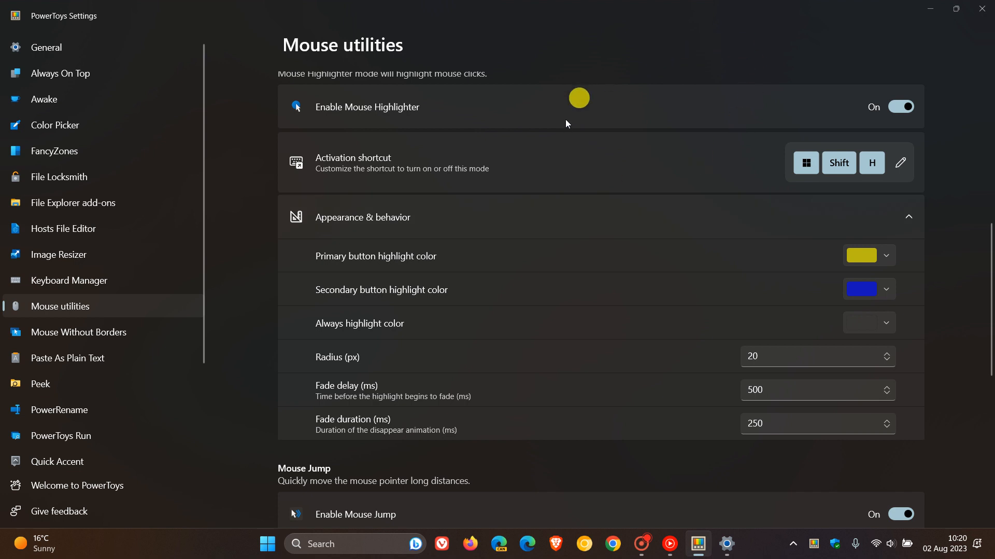
{"action": "mouse_move", "coordinate": [631, 234]}
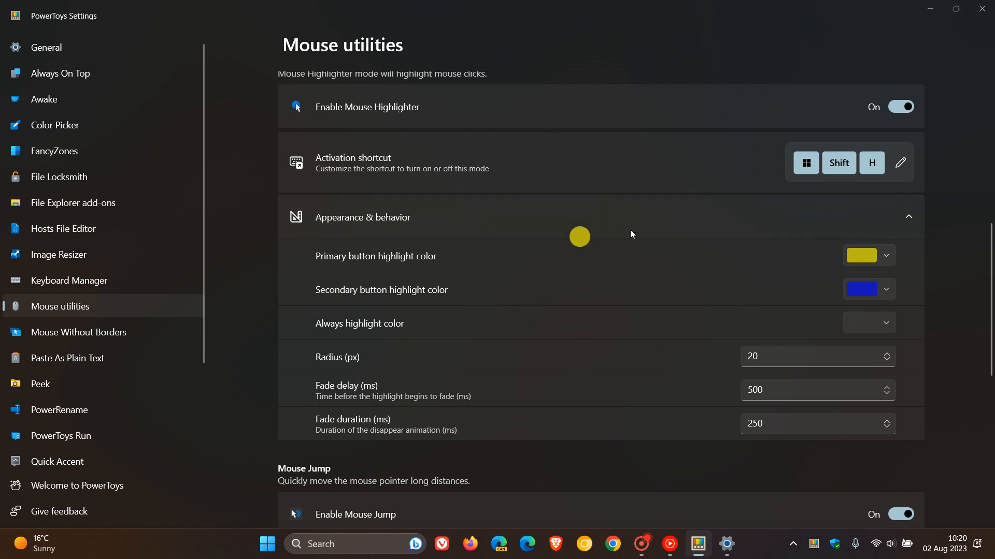
{"action": "mouse_move", "coordinate": [862, 241]}
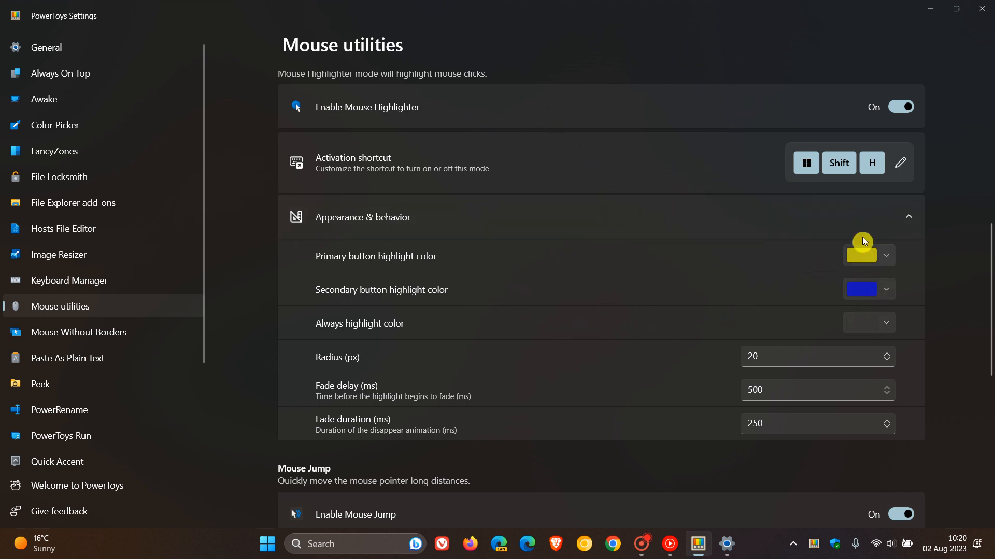
{"action": "mouse_move", "coordinate": [632, 282]}
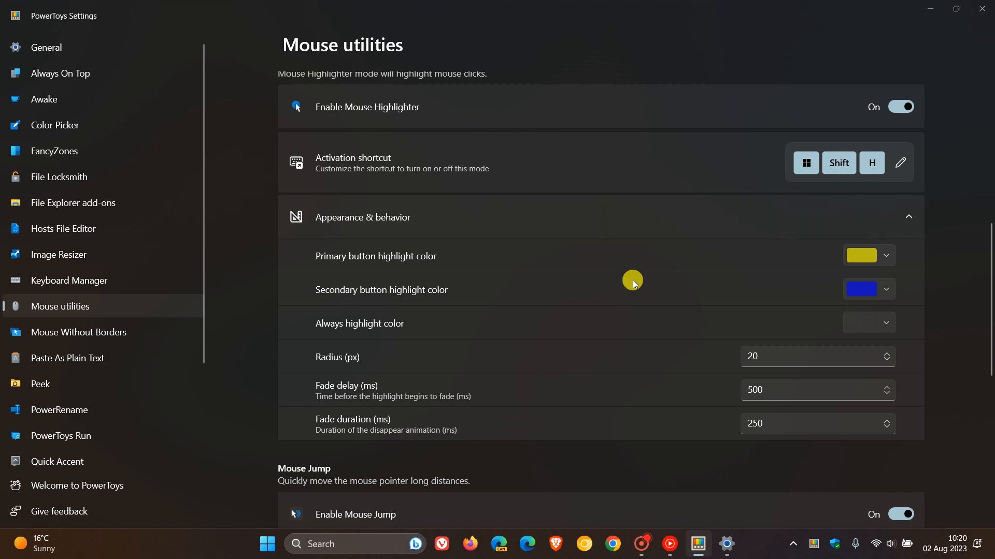
{"action": "mouse_move", "coordinate": [633, 283]}
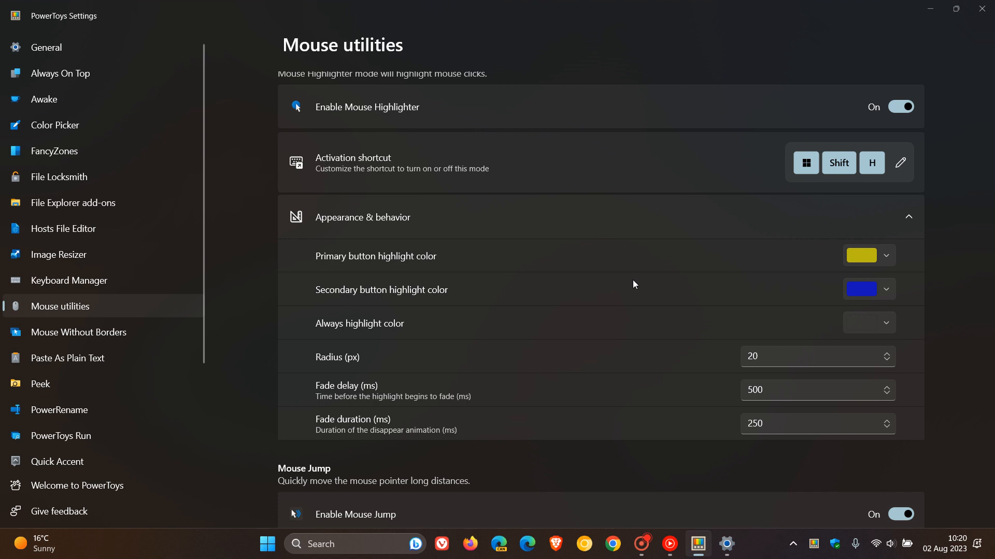
{"action": "mouse_move", "coordinate": [677, 233]}
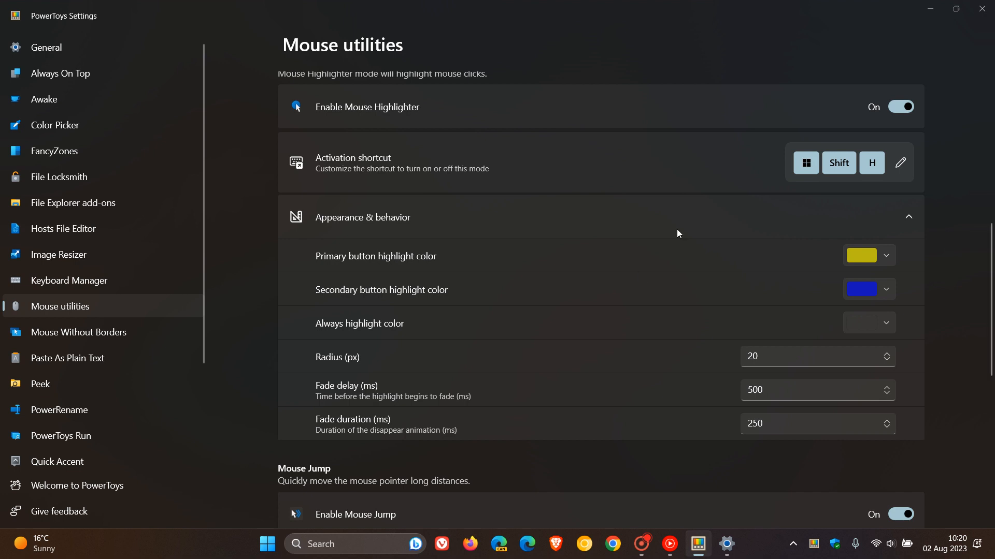
{"action": "left_click", "coordinate": [898, 107]}
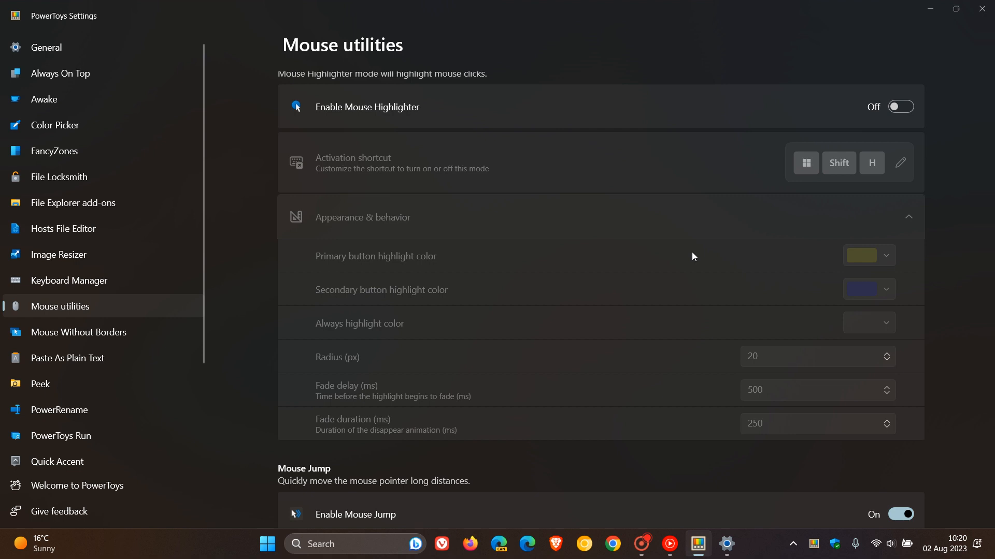
{"action": "mouse_move", "coordinate": [167, 427]}
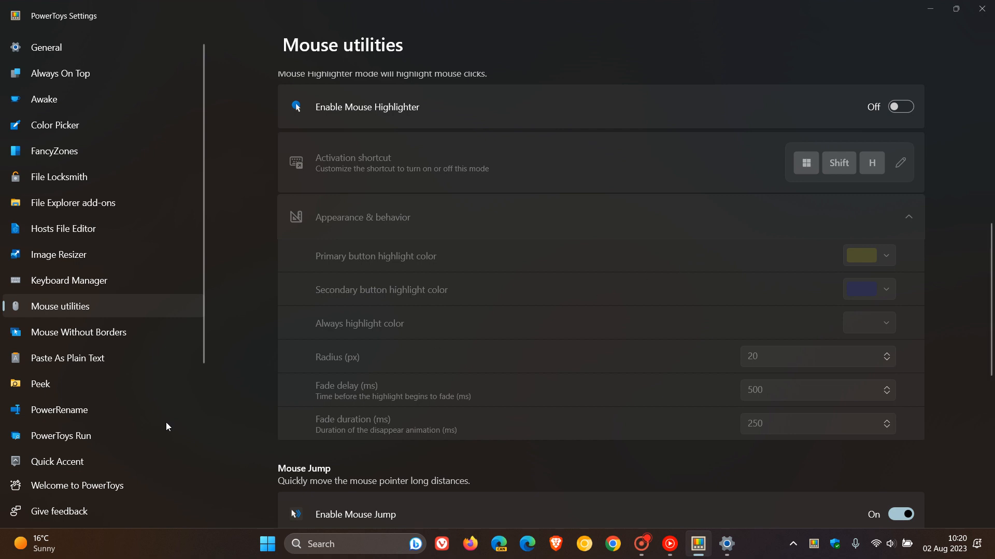
Step: Show the PowerRename page with auto-complete on and a 10-item maximum
{"action": "left_click", "coordinate": [59, 409]}
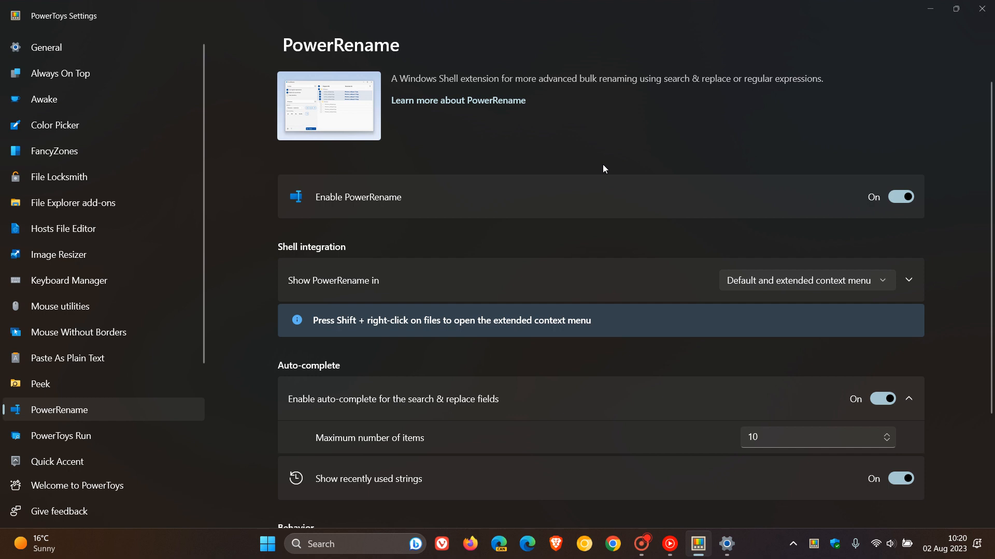
{"action": "mouse_move", "coordinate": [605, 135]}
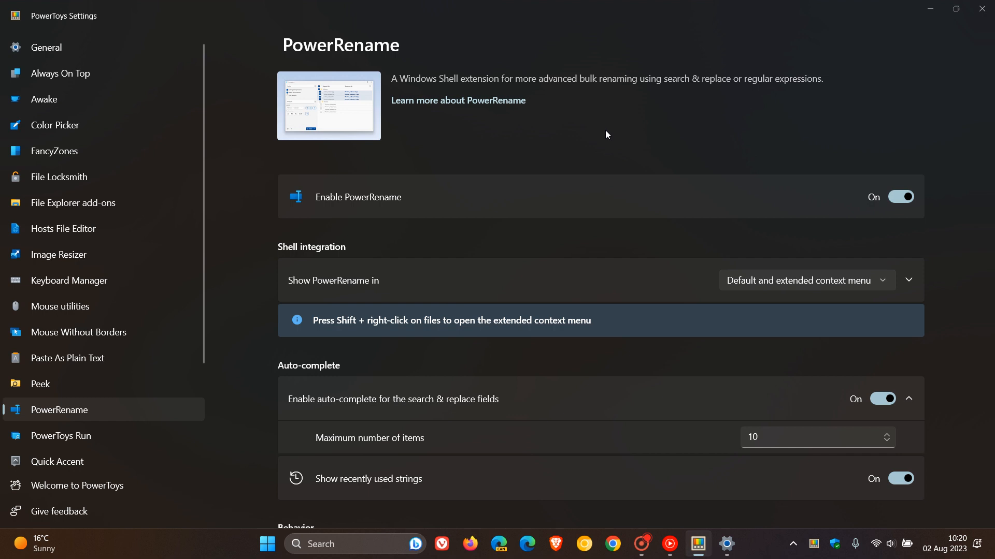
{"action": "mouse_move", "coordinate": [684, 132]}
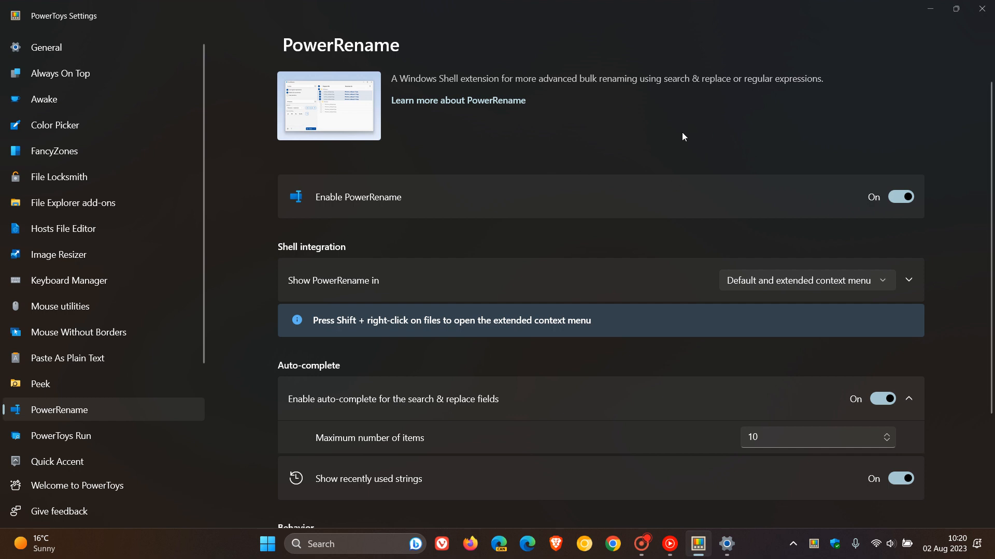
{"action": "mouse_move", "coordinate": [592, 145]}
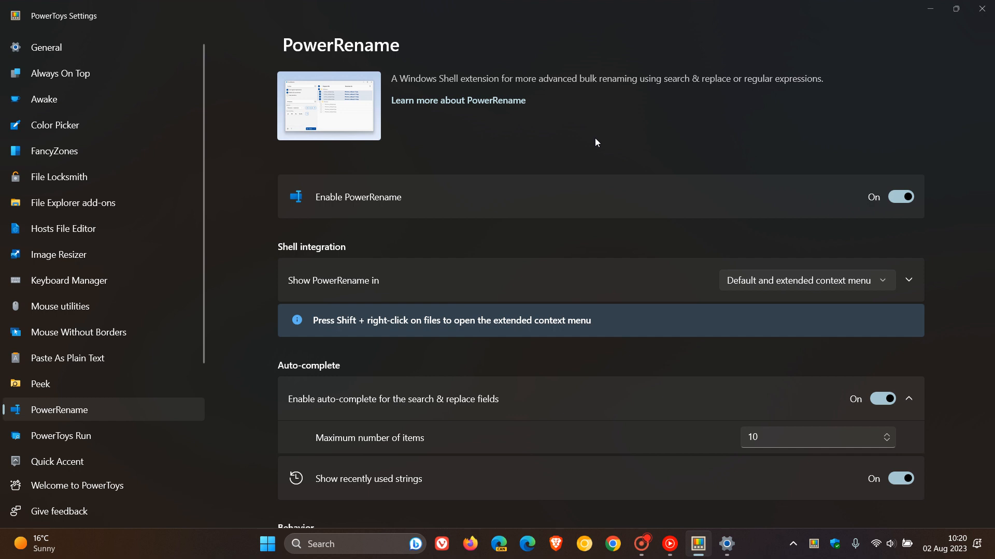
{"action": "mouse_move", "coordinate": [141, 330]}
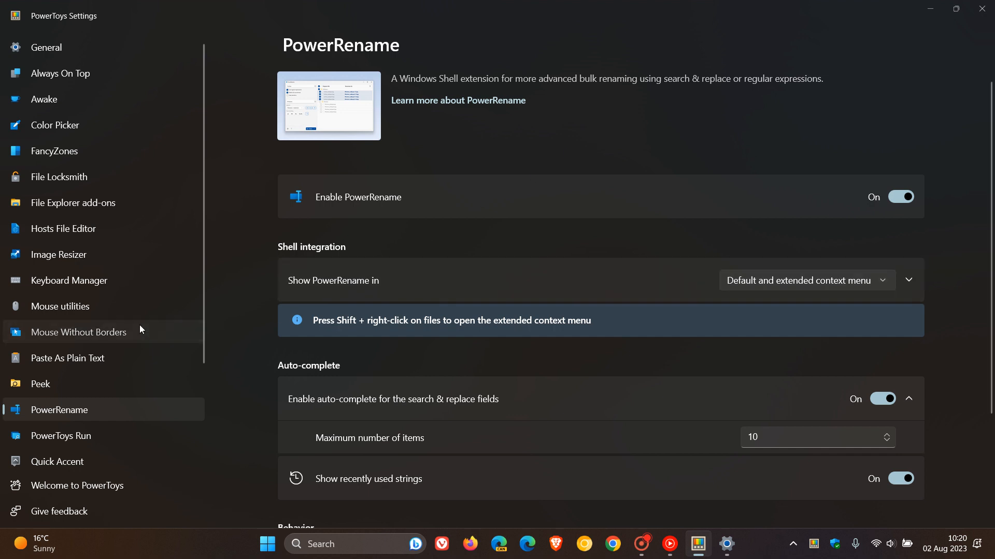
Step: Display the Mouse Without Borders page with the module enabled and its device layout
{"action": "left_click", "coordinate": [78, 332]}
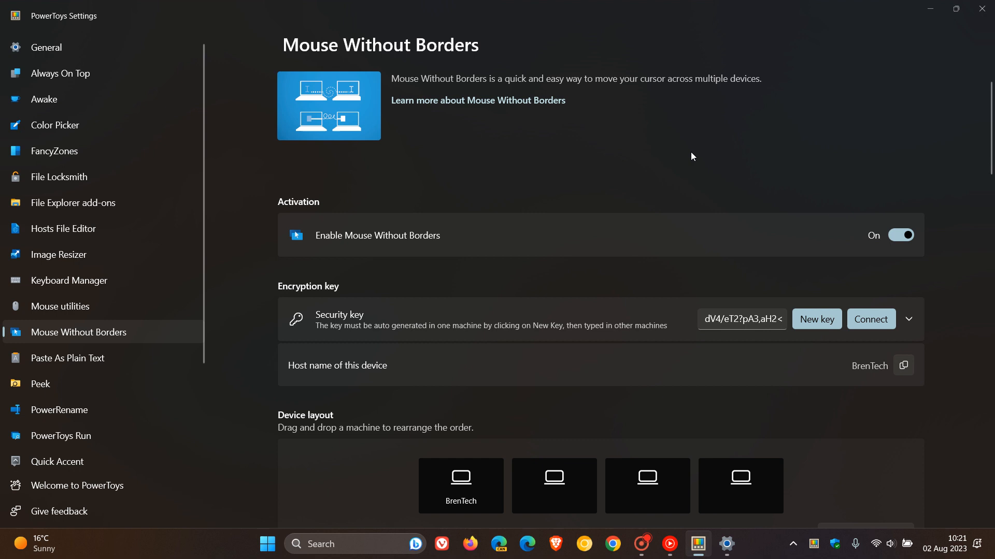
{"action": "mouse_move", "coordinate": [679, 156]}
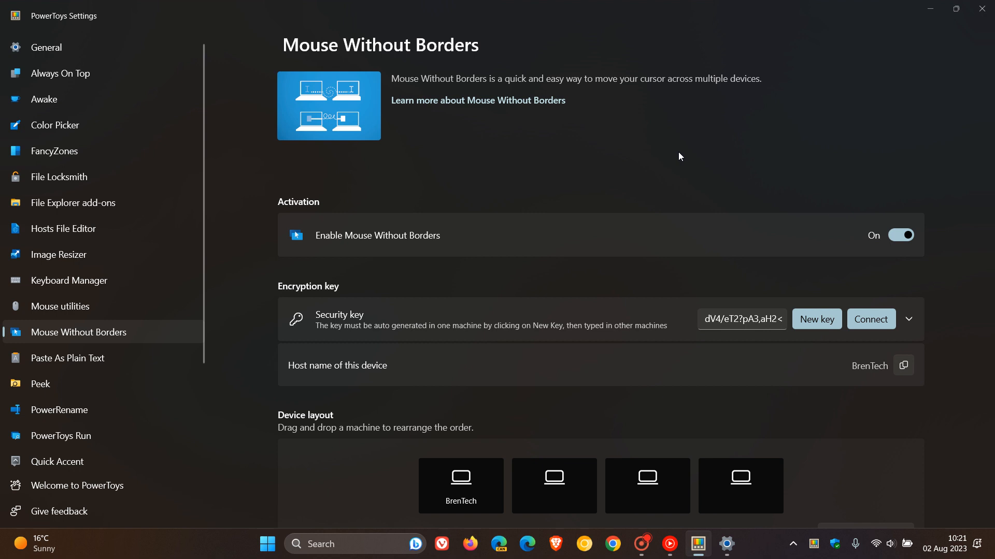
{"action": "mouse_move", "coordinate": [674, 130]}
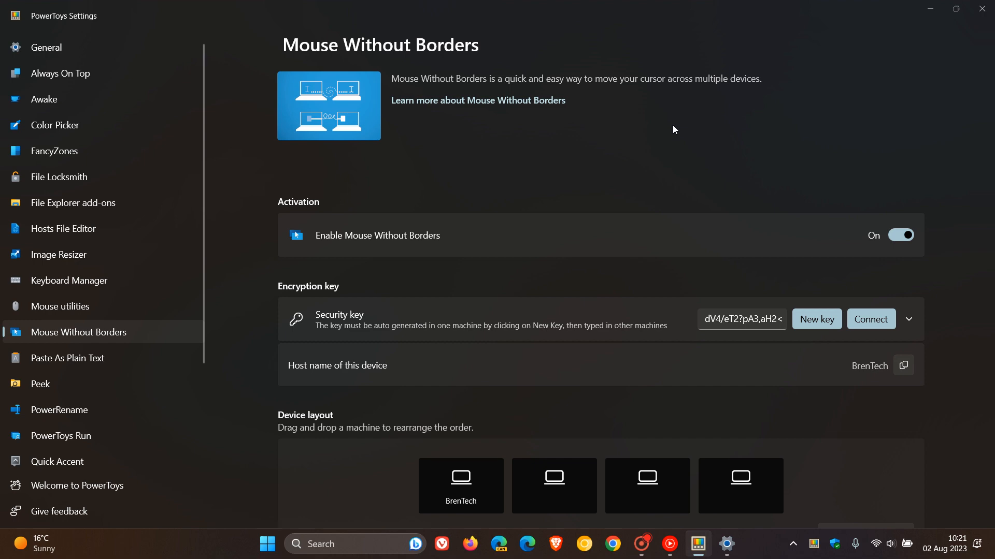
{"action": "mouse_move", "coordinate": [161, 207]}
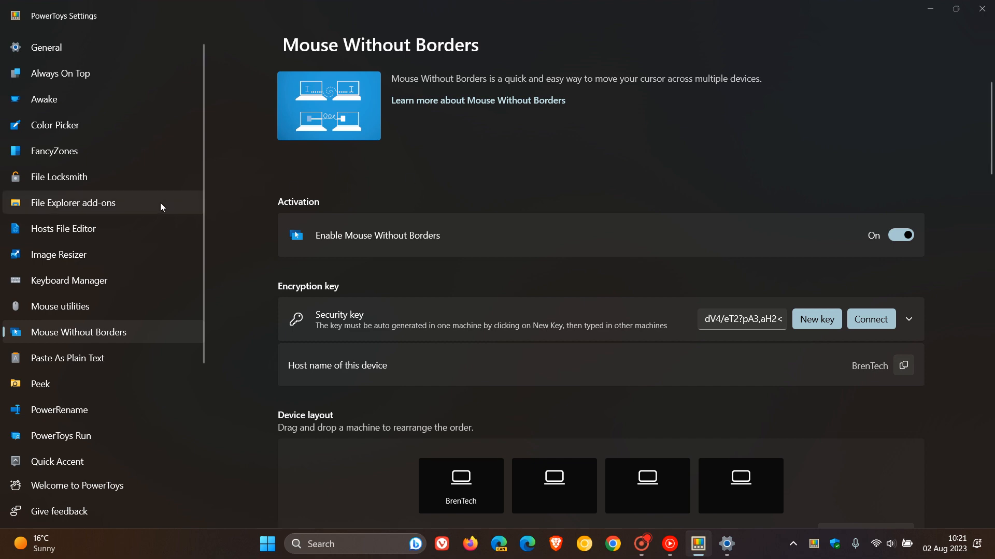
Step: View the File Explorer add-ons preview pane handlers, with PDF preview off
{"action": "left_click", "coordinate": [72, 203]}
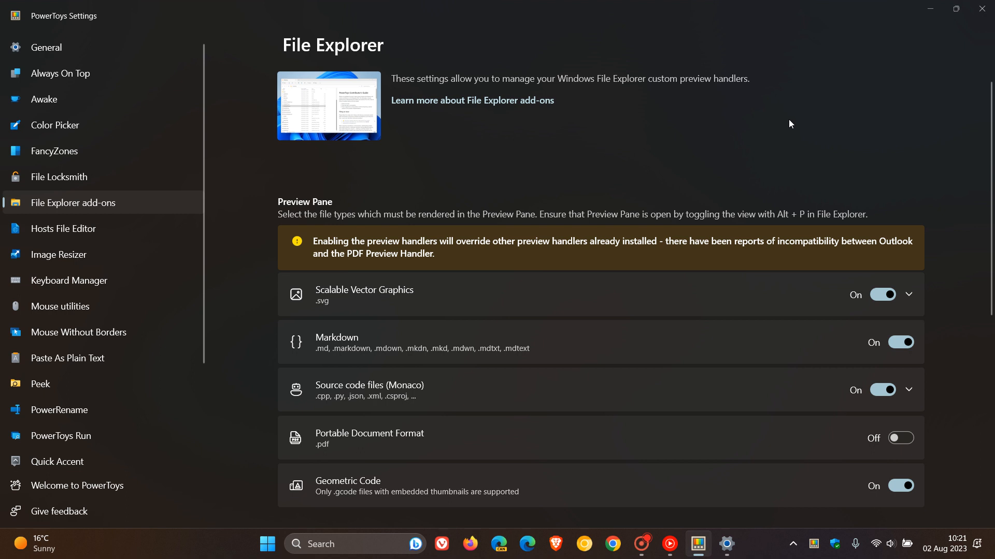
{"action": "mouse_move", "coordinate": [728, 121]}
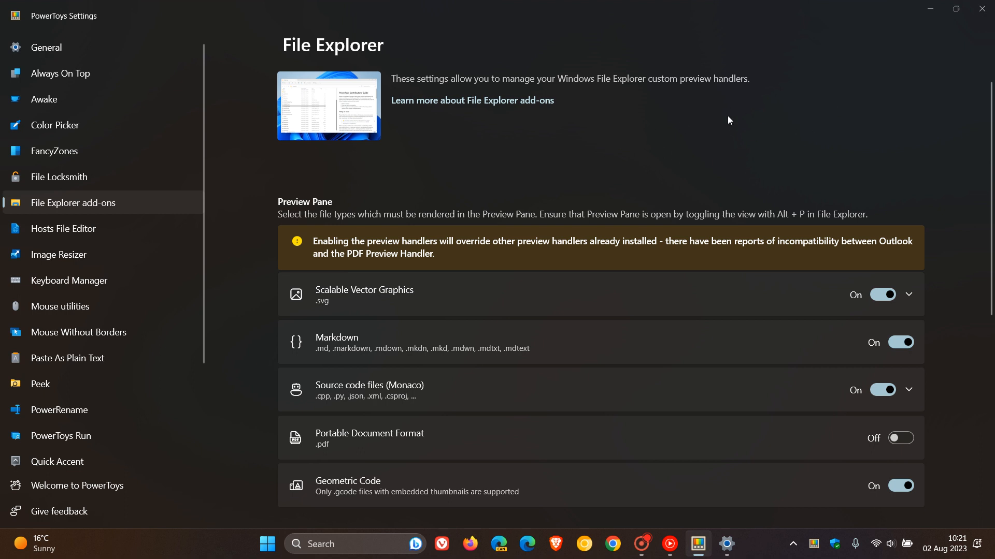
{"action": "mouse_move", "coordinate": [761, 130]}
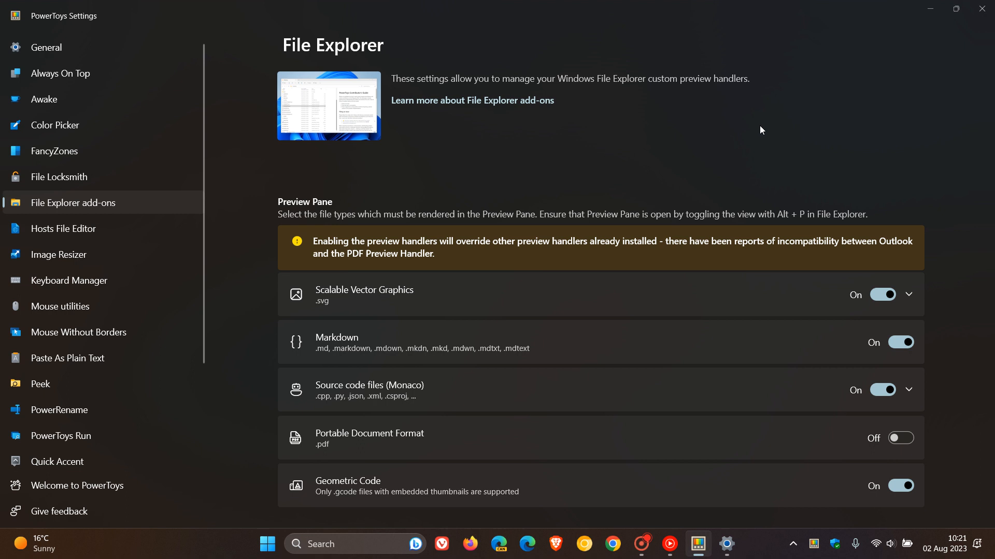
{"action": "mouse_move", "coordinate": [150, 73]}
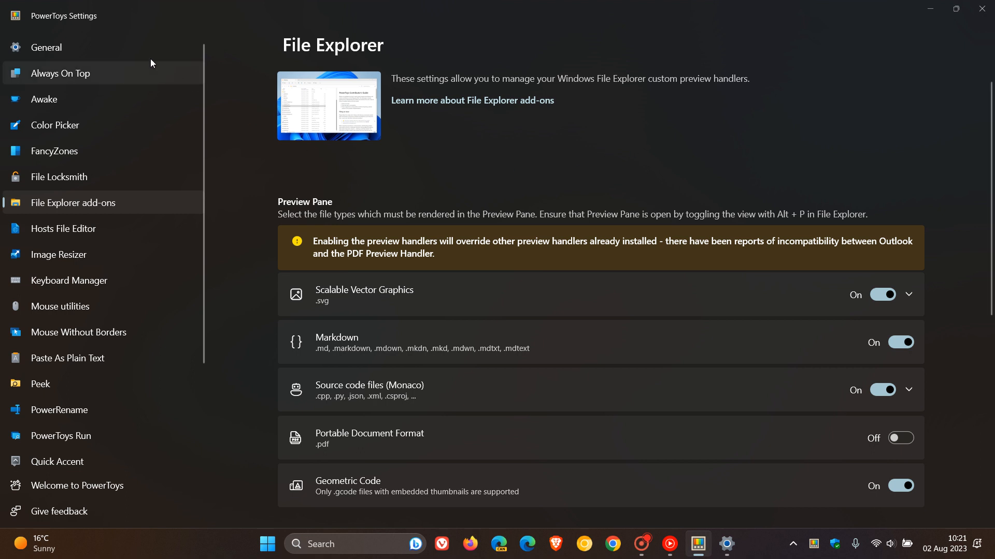
Step: Return to the General page showing version v0.72.0 and the release notes link
{"action": "left_click", "coordinate": [46, 47]}
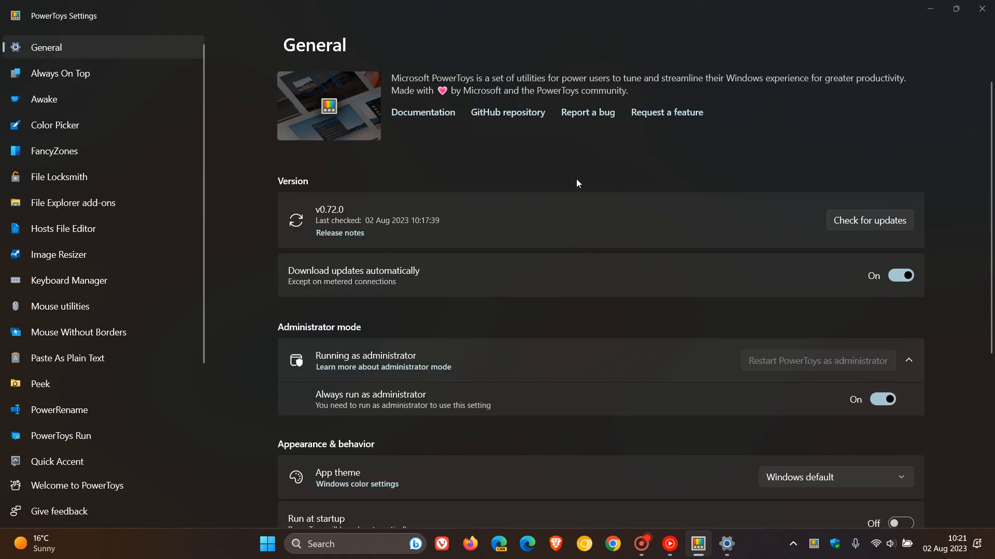
{"action": "mouse_move", "coordinate": [683, 191]}
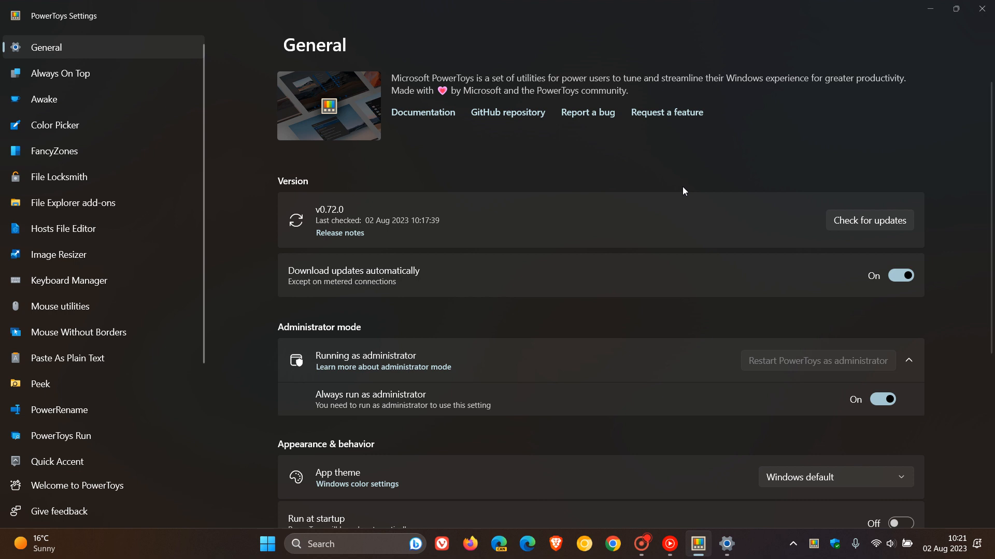
{"action": "mouse_move", "coordinate": [585, 192]}
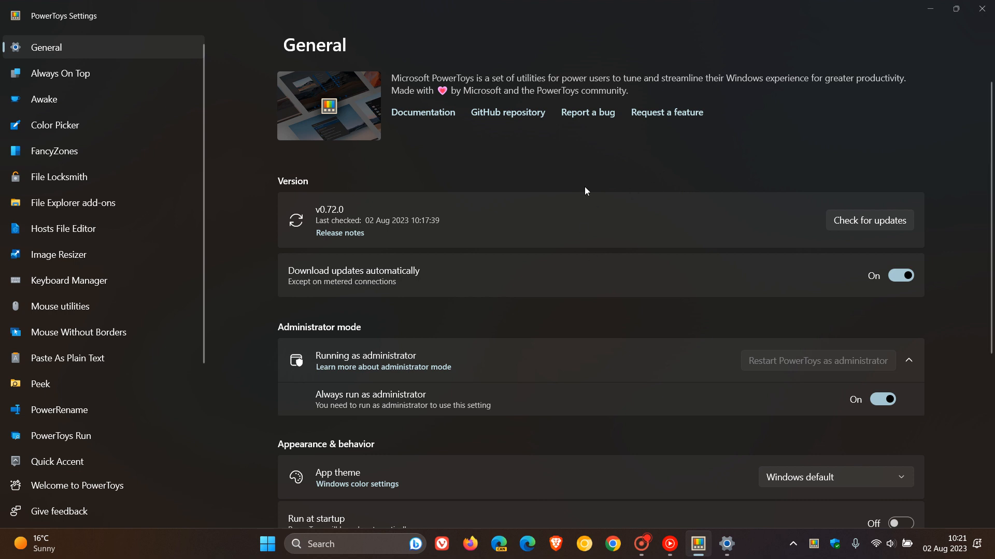
{"action": "mouse_move", "coordinate": [599, 198]}
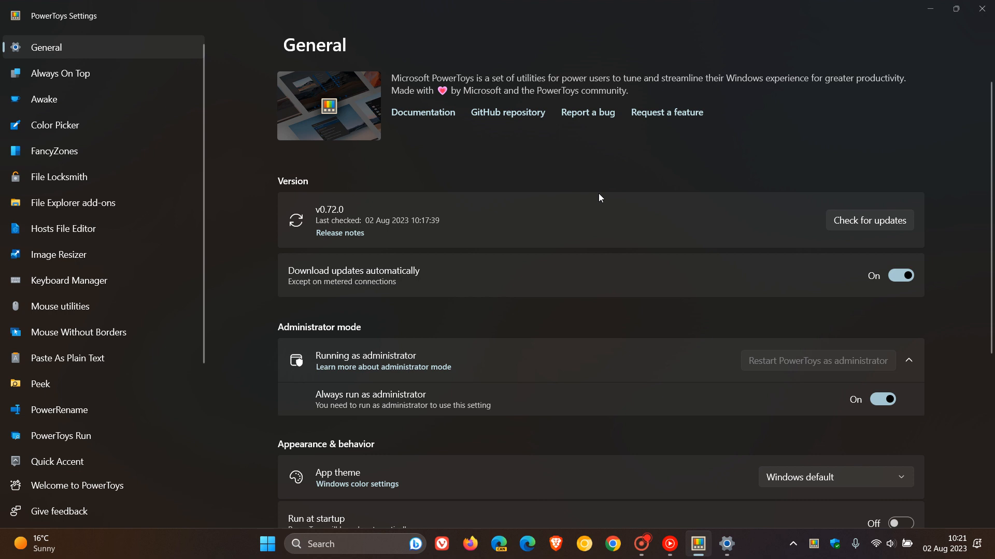
{"action": "mouse_move", "coordinate": [339, 233]}
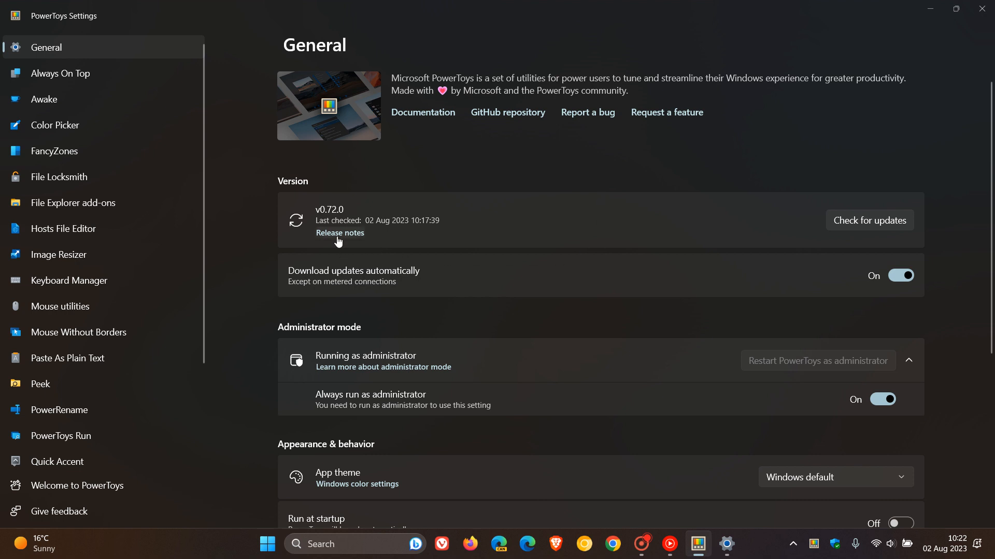
{"action": "mouse_move", "coordinate": [725, 155]}
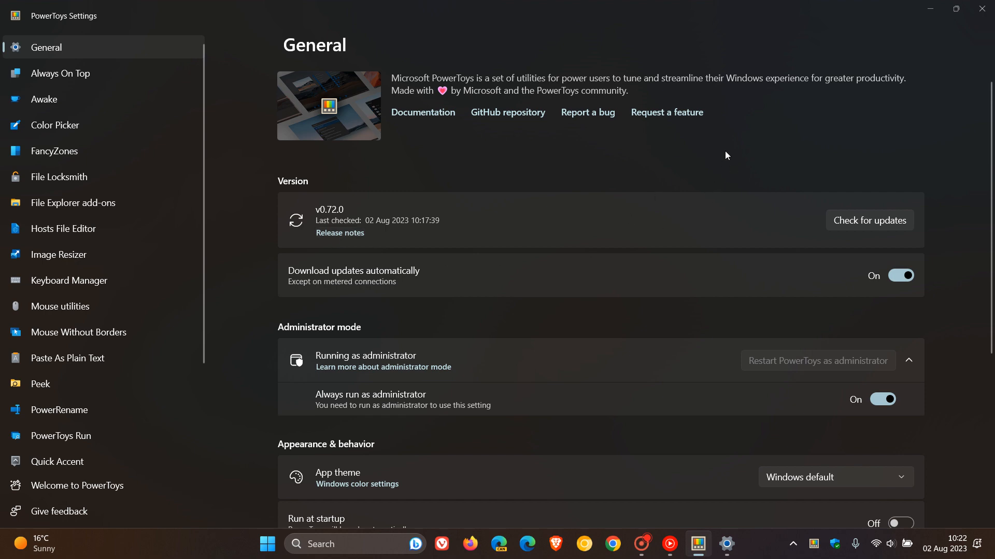
{"action": "mouse_move", "coordinate": [926, 26]}
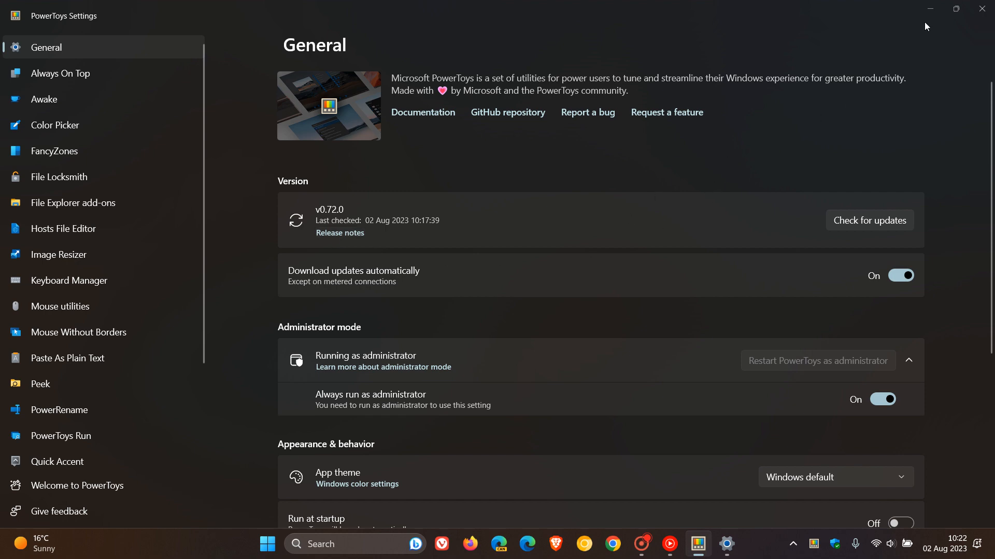